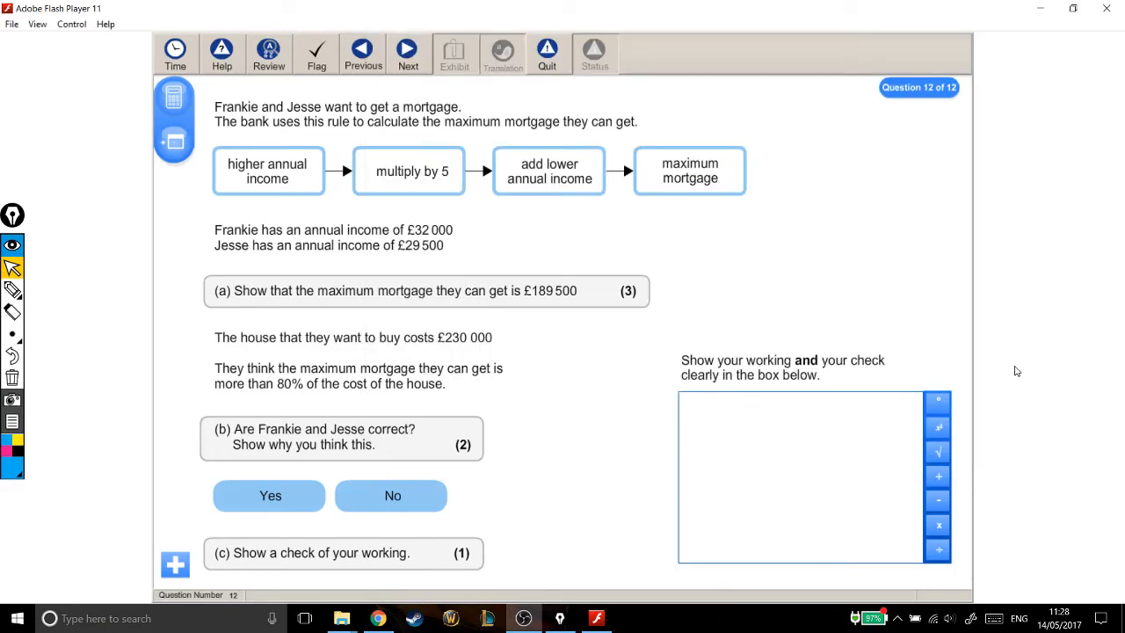
pyautogui.moveTo(1013, 368)
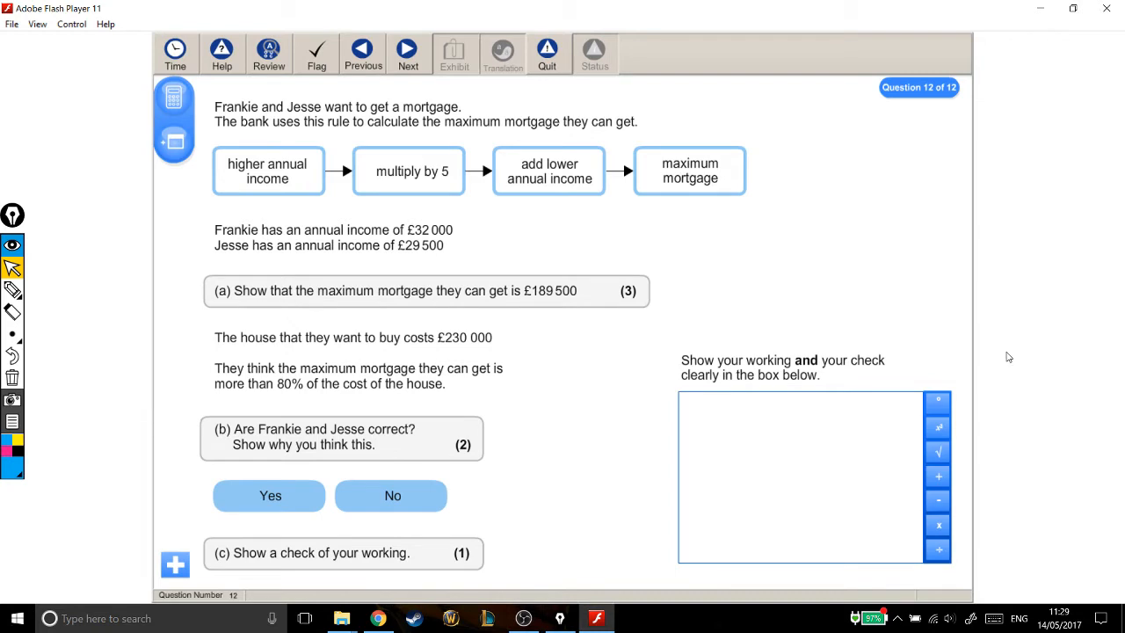
pyautogui.moveTo(703, 309)
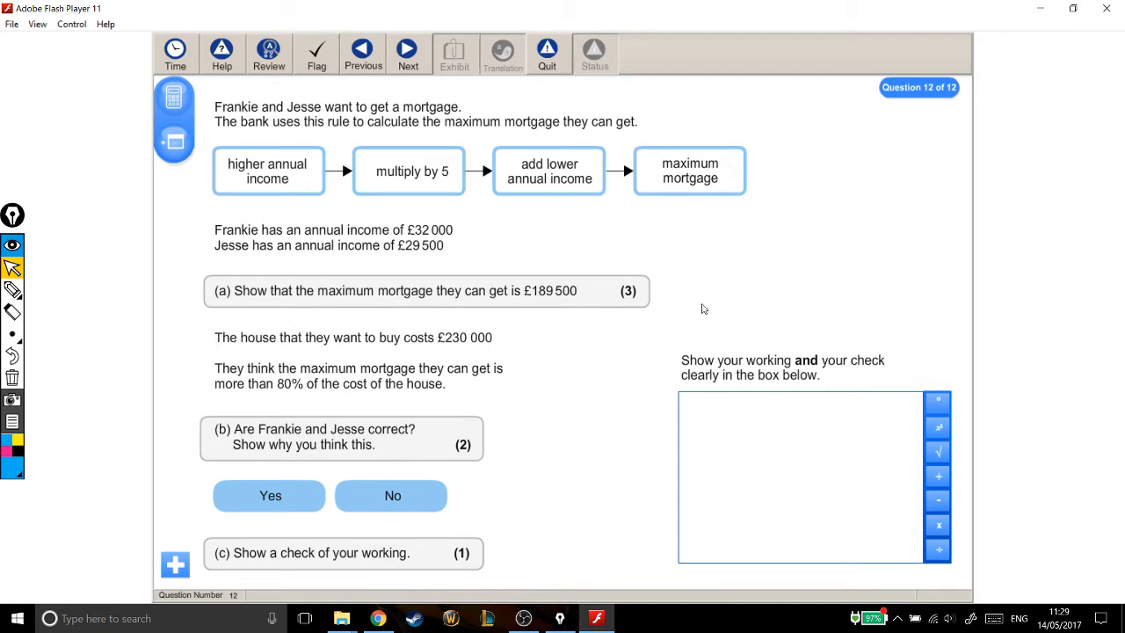
pyautogui.moveTo(482, 453)
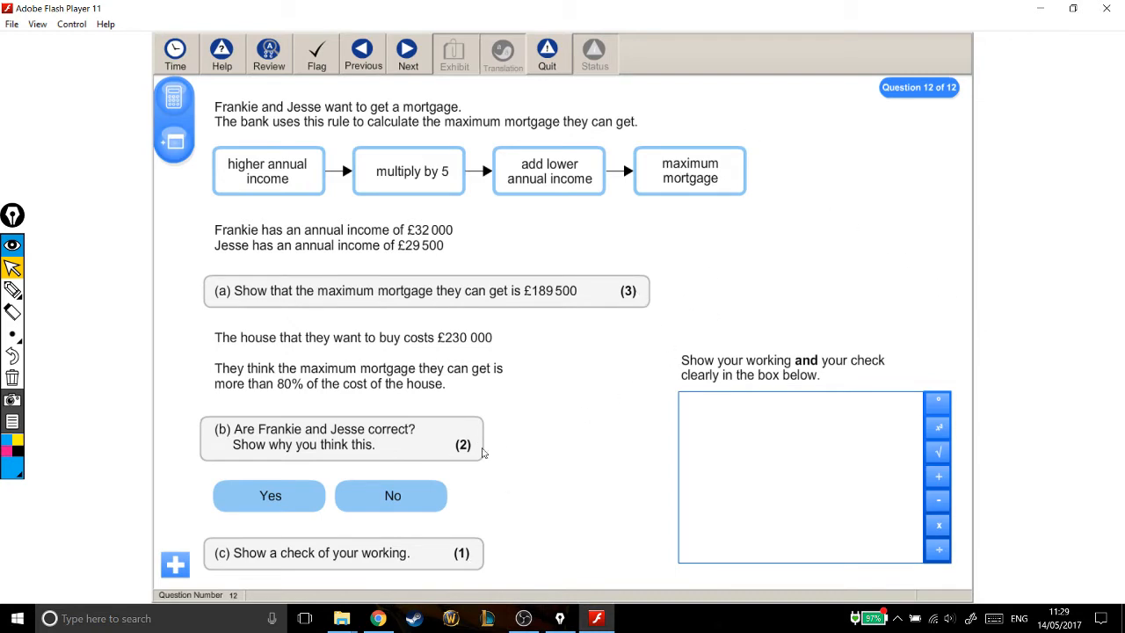
pyautogui.moveTo(661, 297)
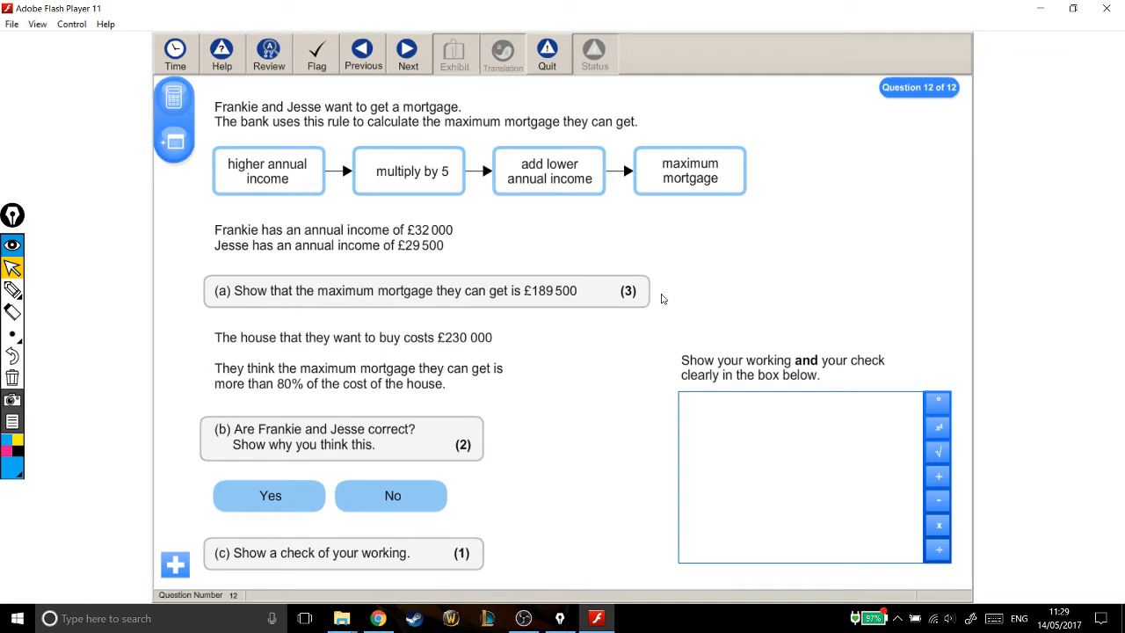
pyautogui.moveTo(479, 116)
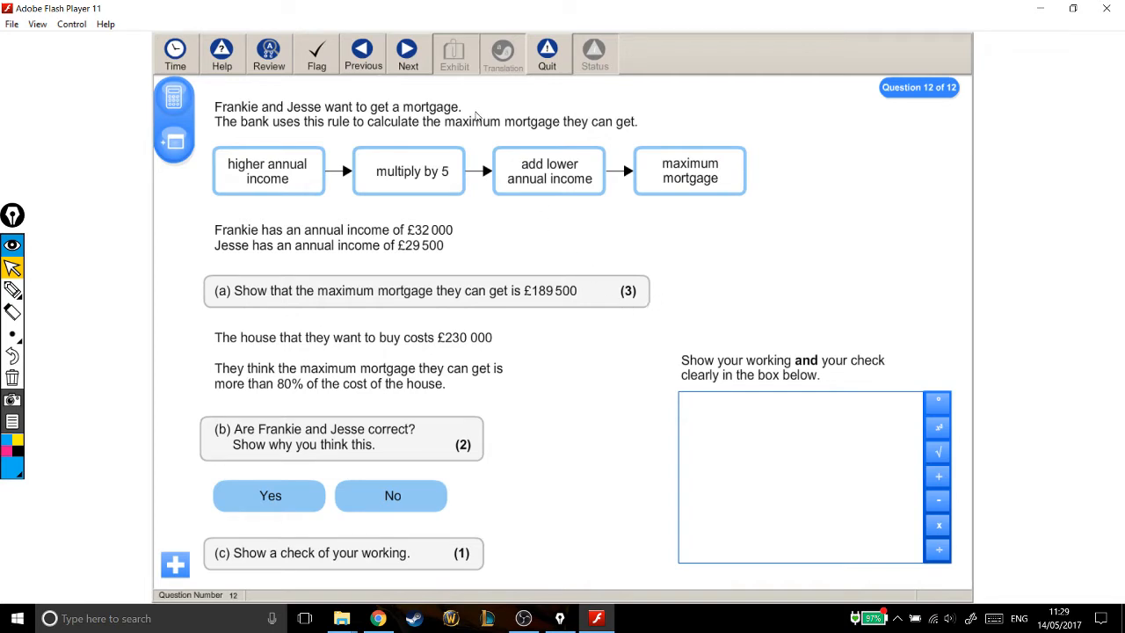
pyautogui.moveTo(475, 151)
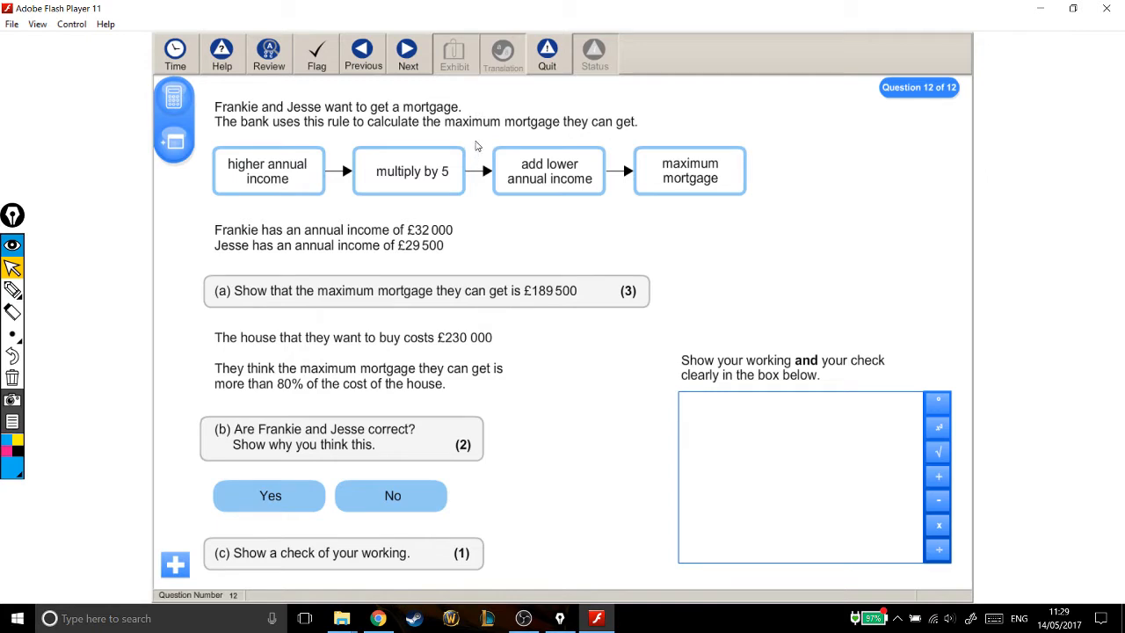
pyautogui.moveTo(313, 183)
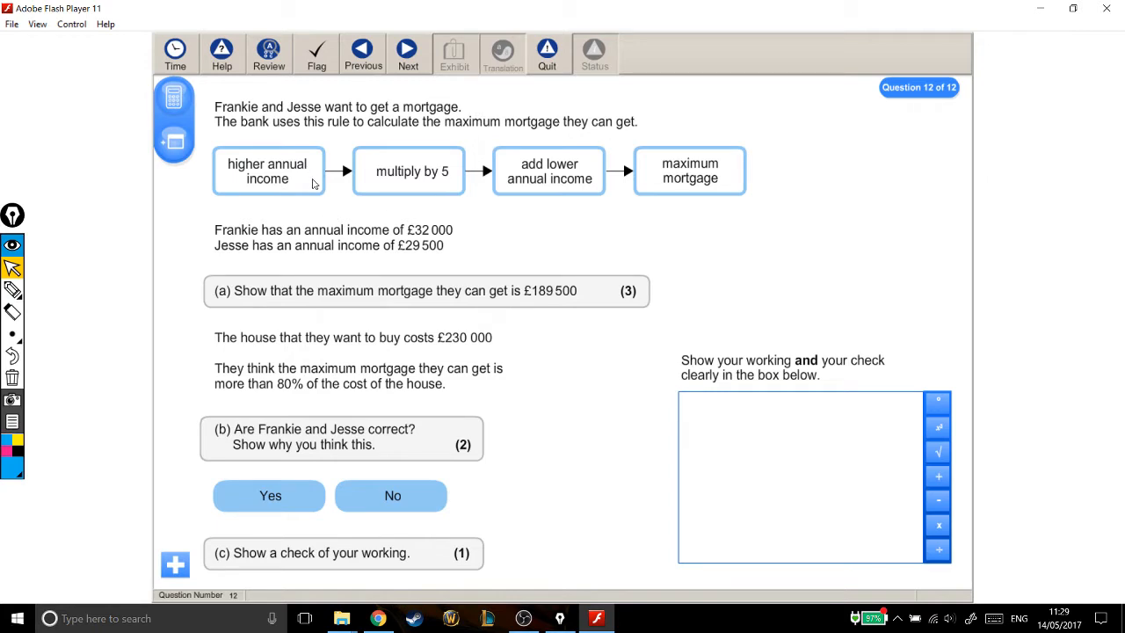
pyautogui.moveTo(552, 211)
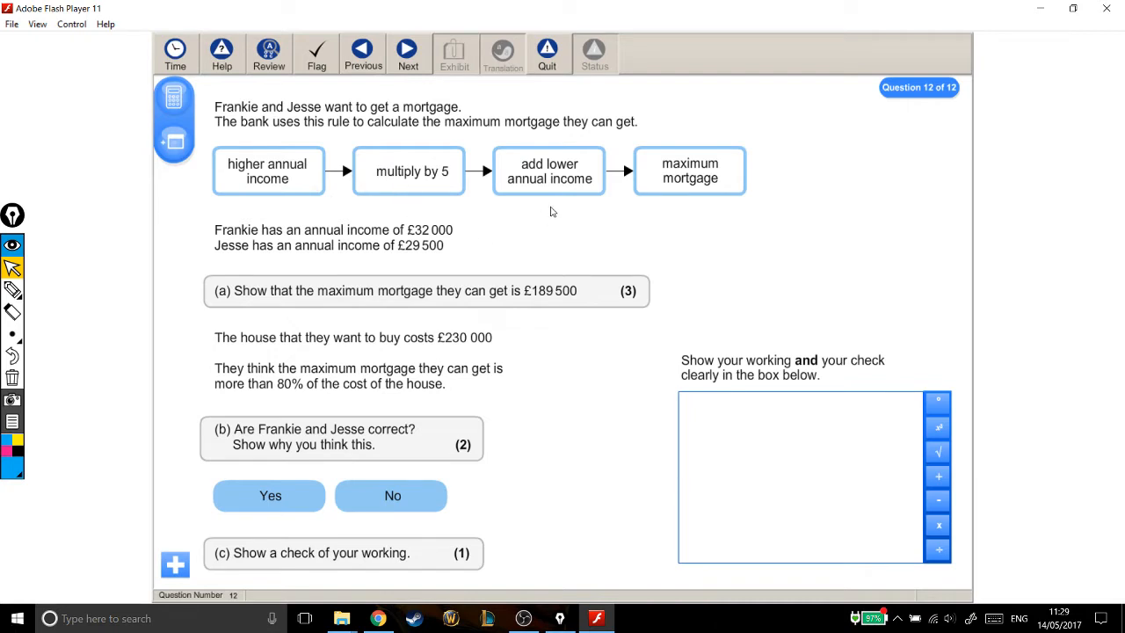
pyautogui.moveTo(707, 208)
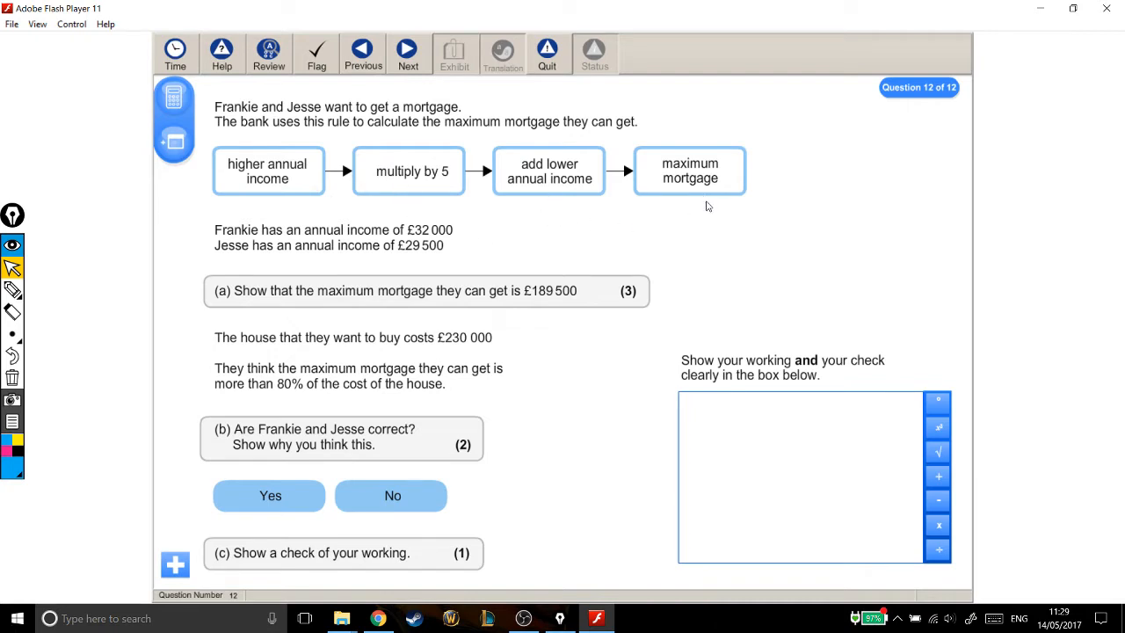
pyautogui.moveTo(493, 235)
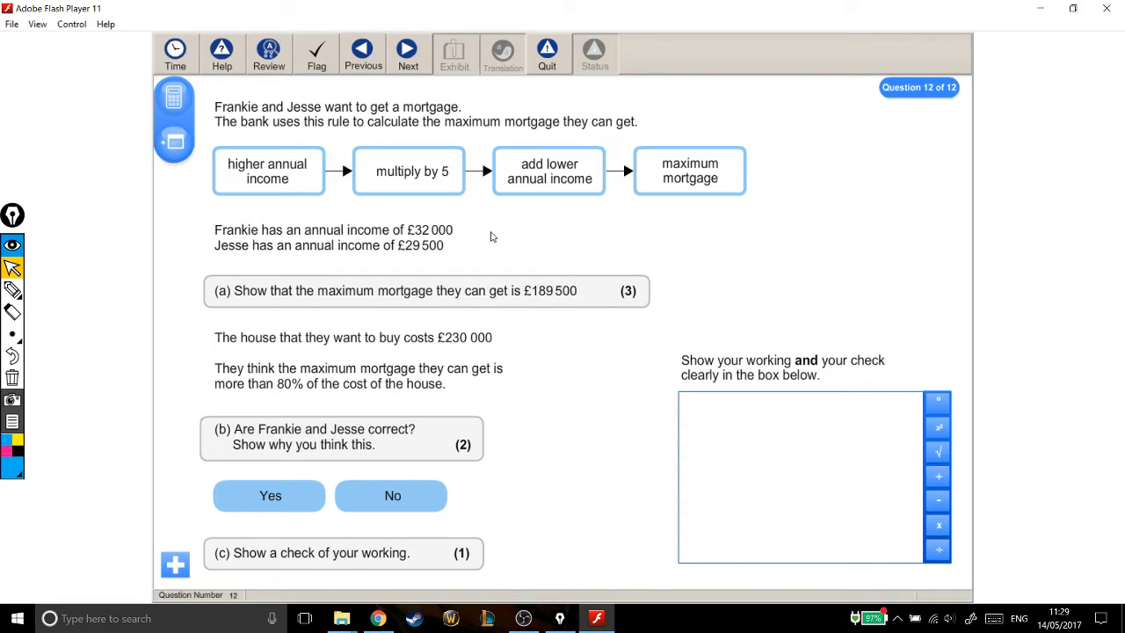
pyautogui.moveTo(460, 257)
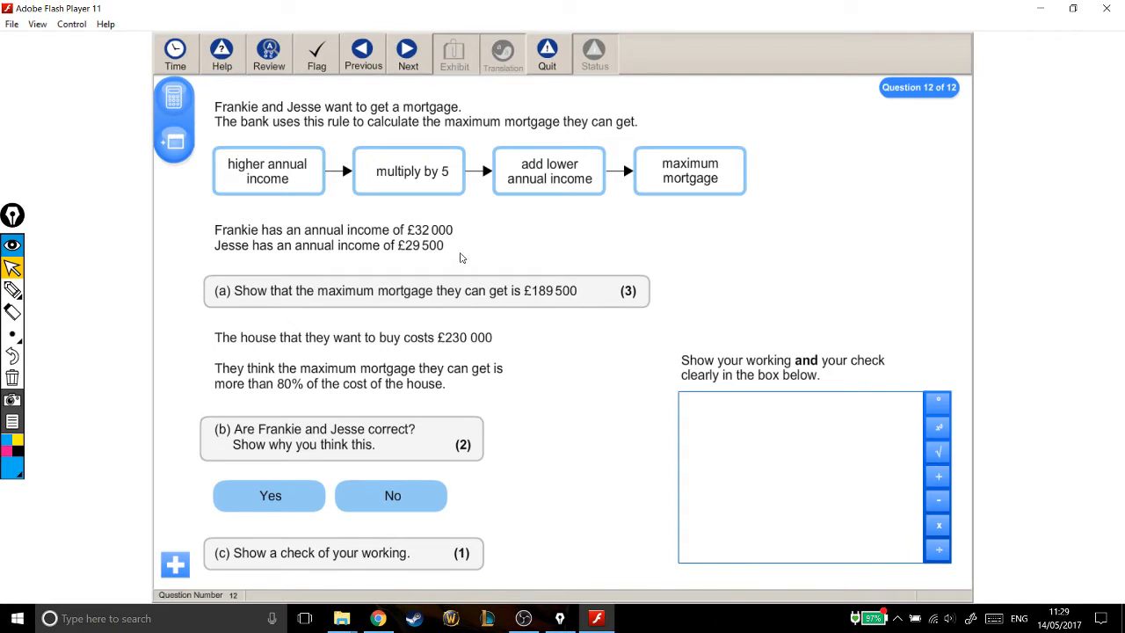
pyautogui.moveTo(468, 257)
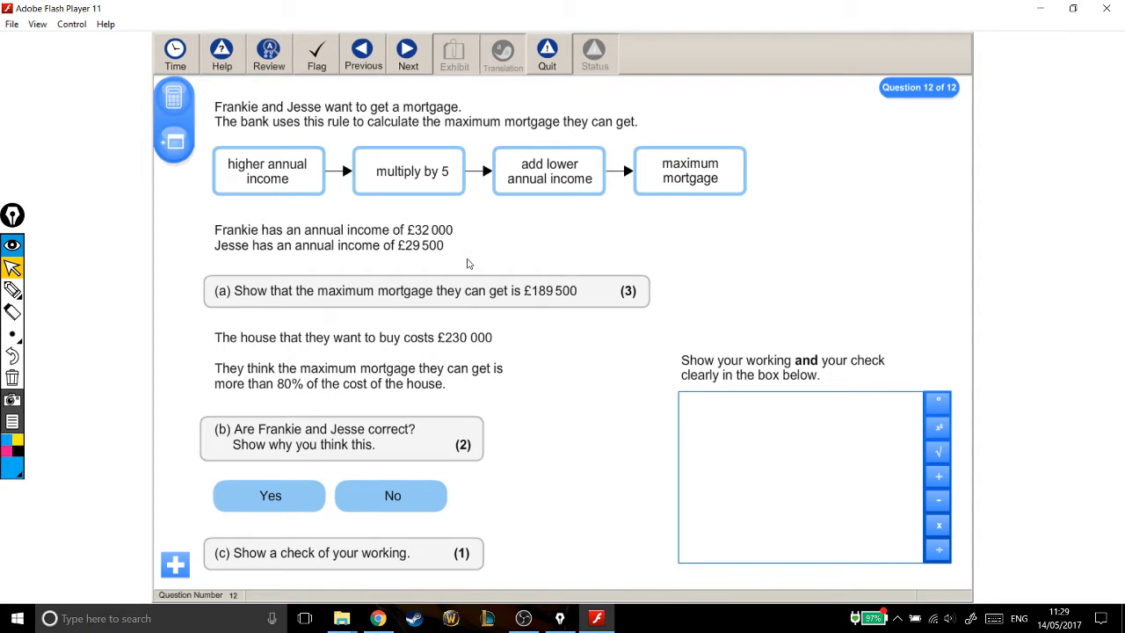
pyautogui.moveTo(460, 306)
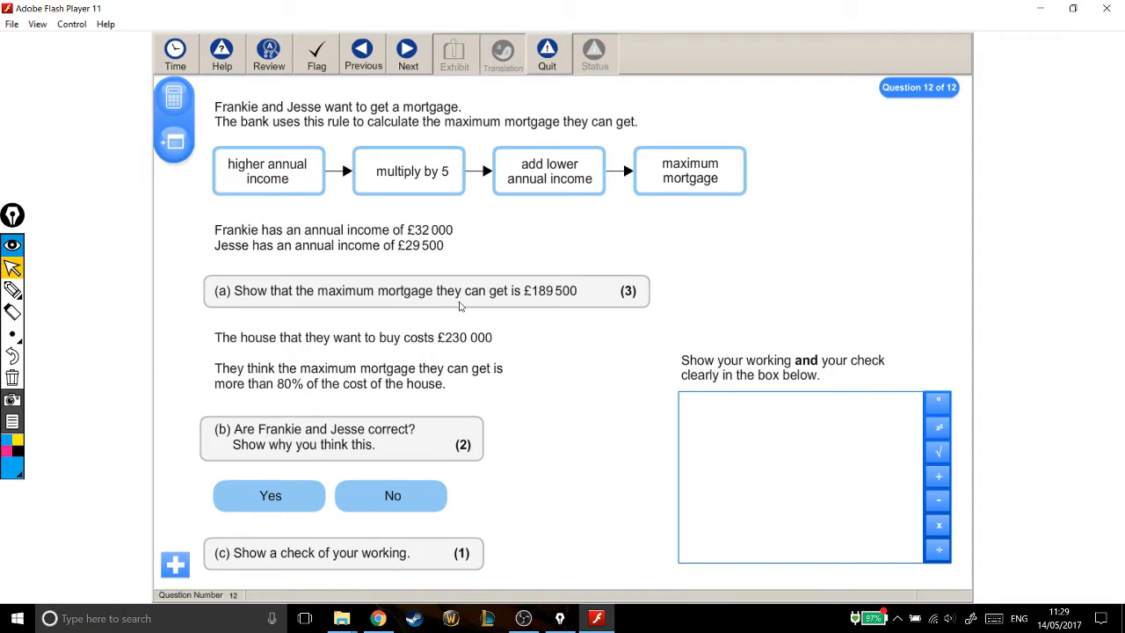
pyautogui.moveTo(553, 302)
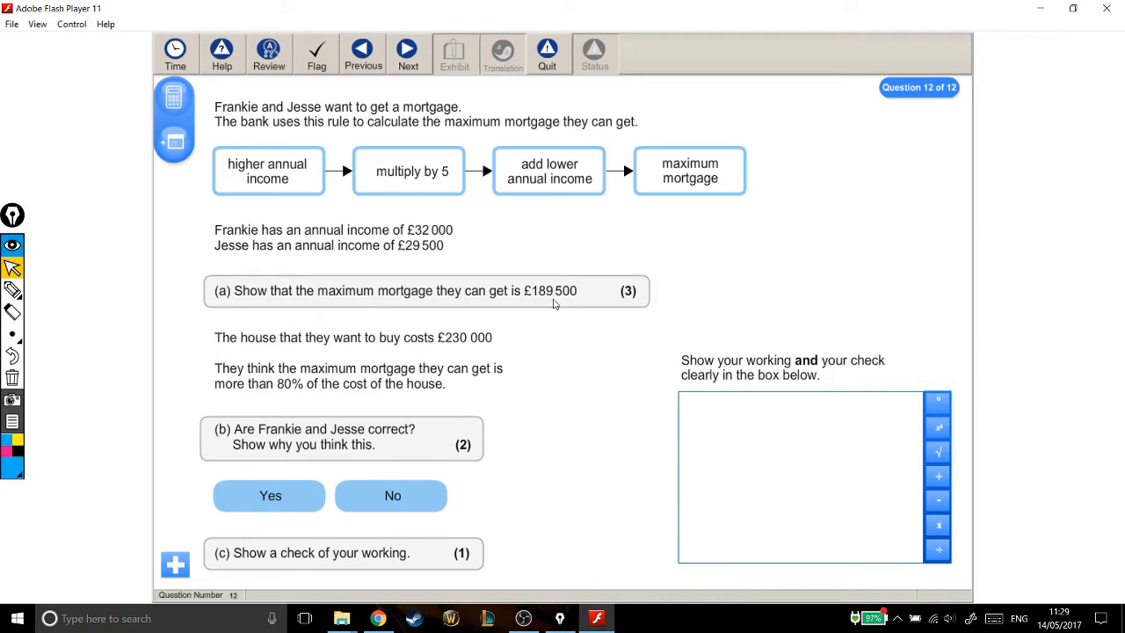
pyautogui.moveTo(548, 422)
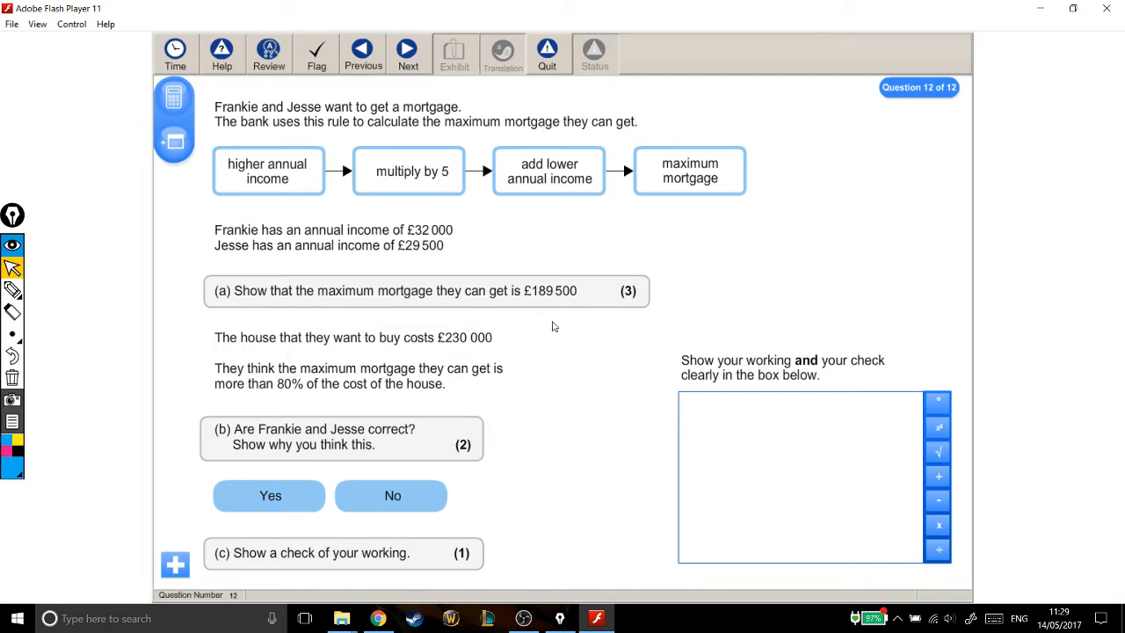
pyautogui.moveTo(642, 195)
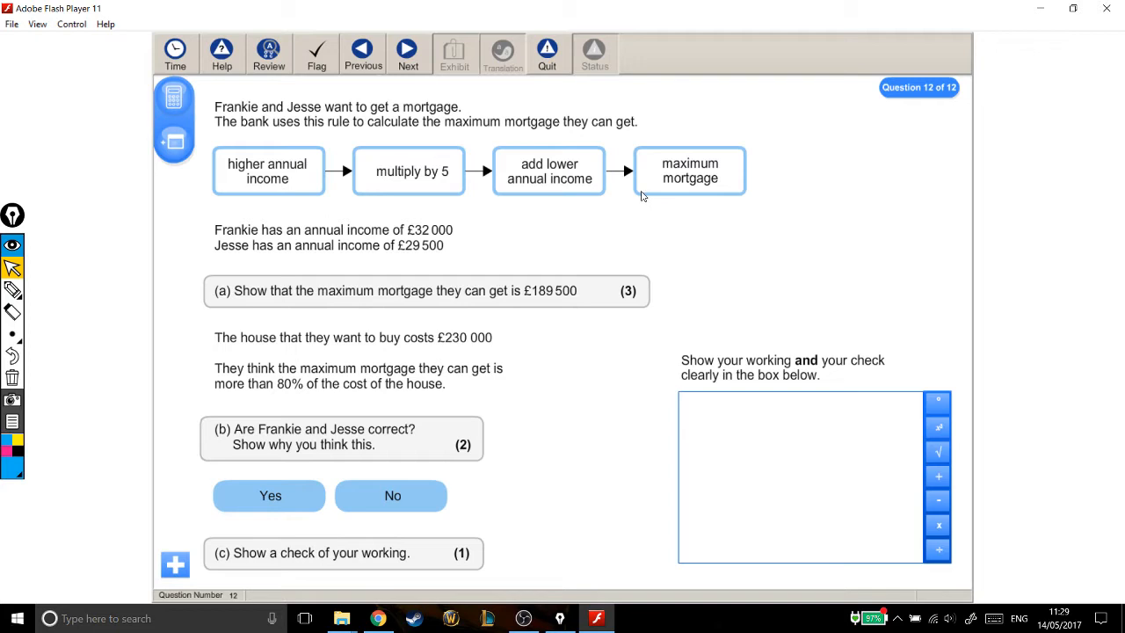
pyautogui.moveTo(299, 186)
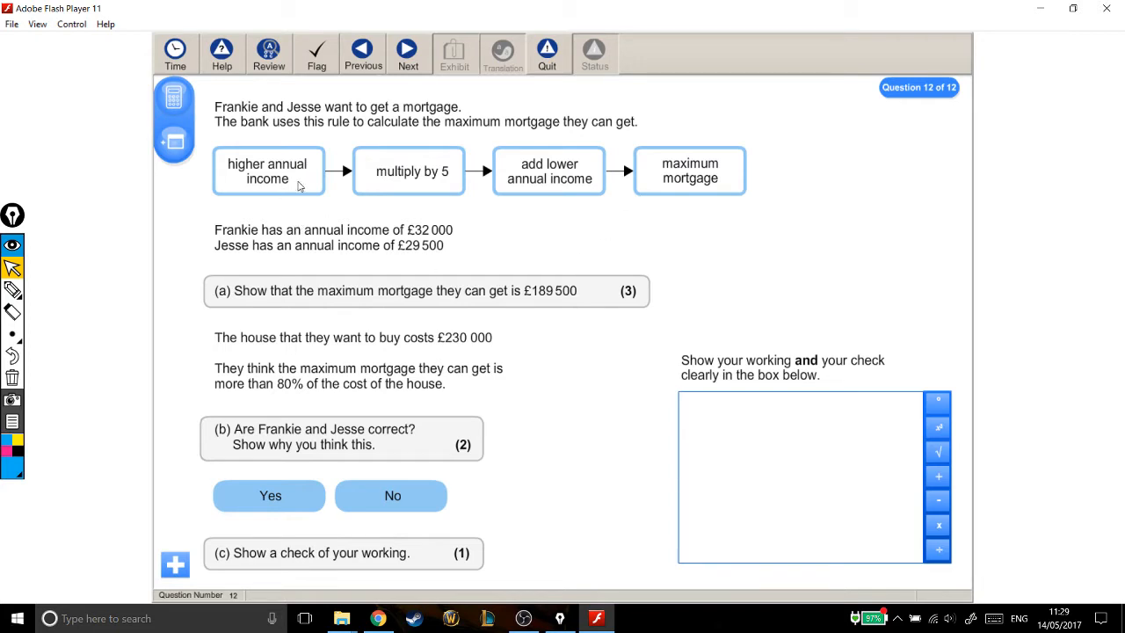
pyautogui.moveTo(566, 197)
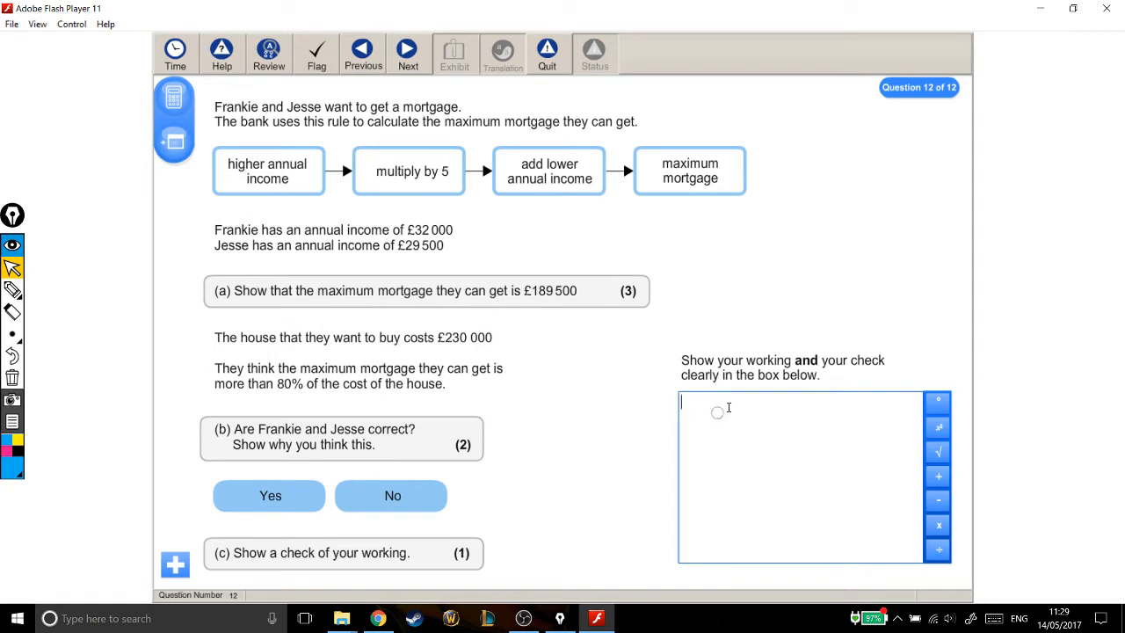
# Label the working with 'A)' and bring up the on-screen calculator.
pyautogui.write('A)')
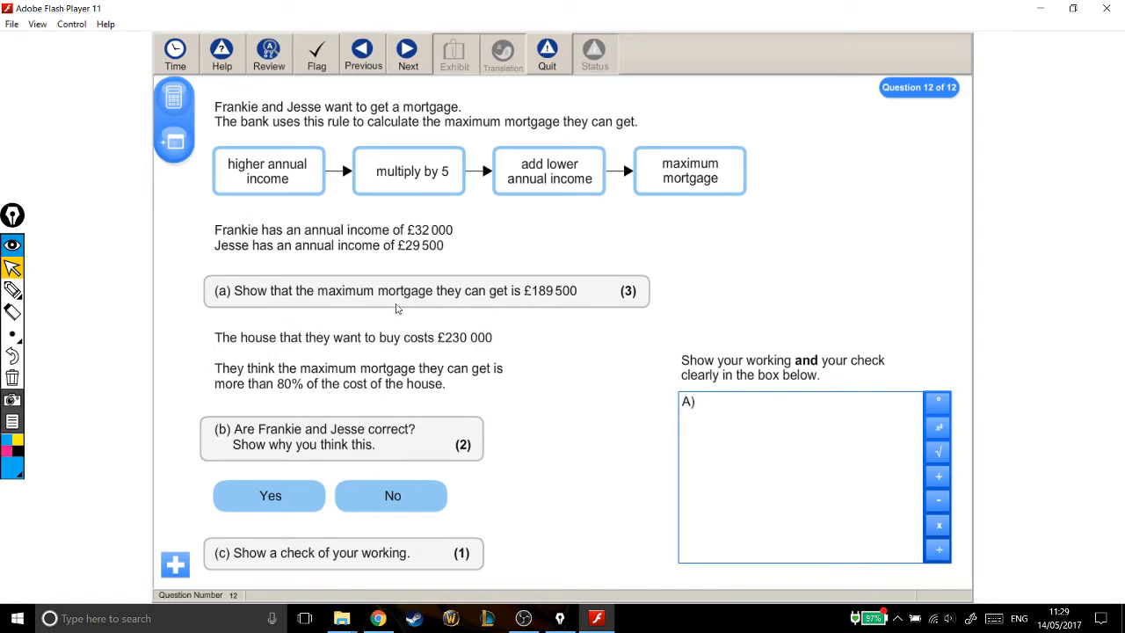
pyautogui.click(173, 95)
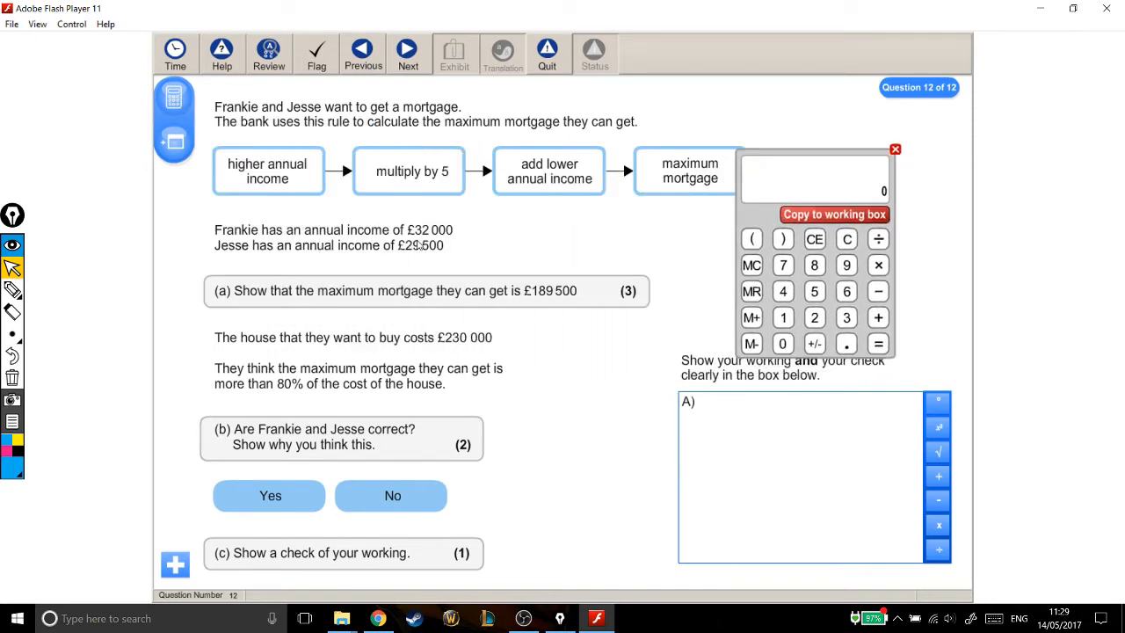
# Work out 32000×5=160000 on the calculator and copy it into part A's working.
pyautogui.click(847, 316)
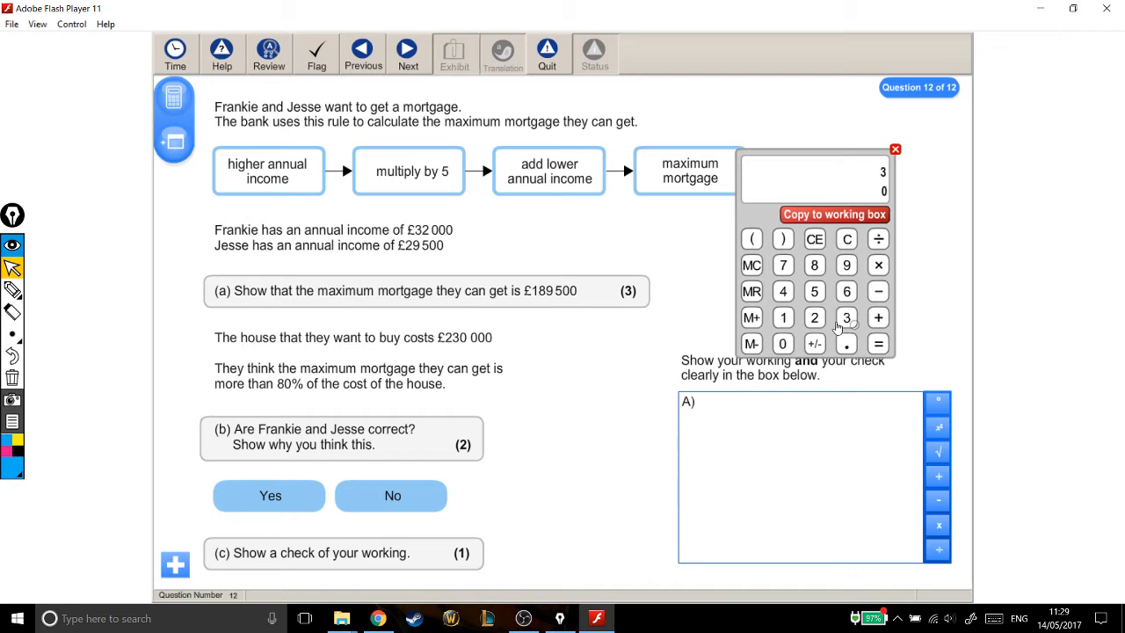
pyautogui.click(782, 343)
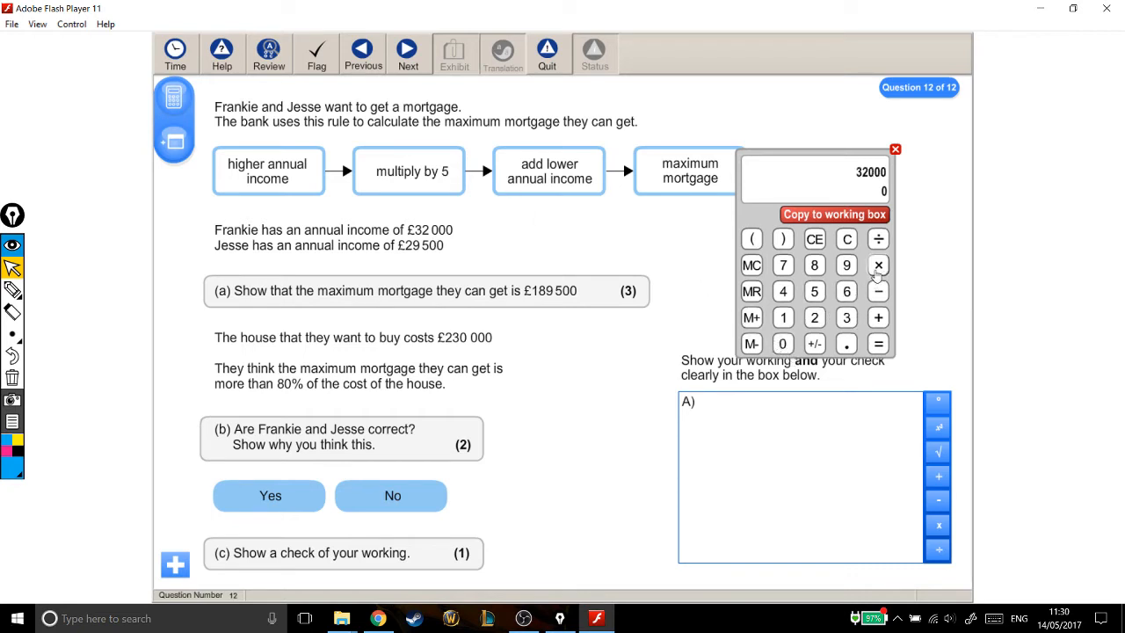
pyautogui.click(880, 263)
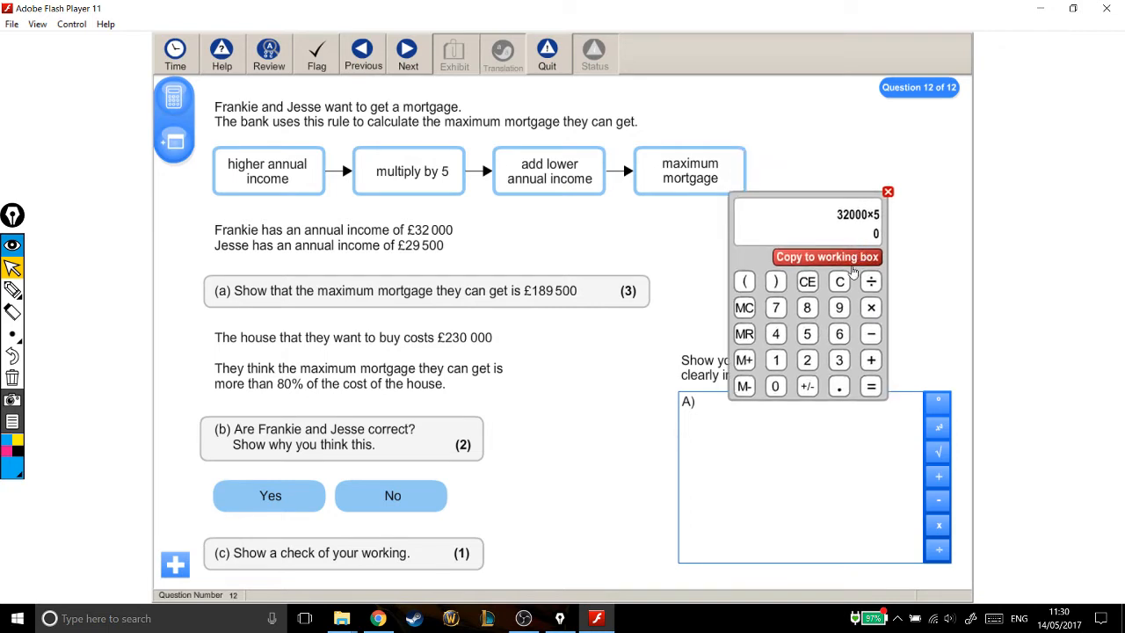
pyautogui.click(872, 386)
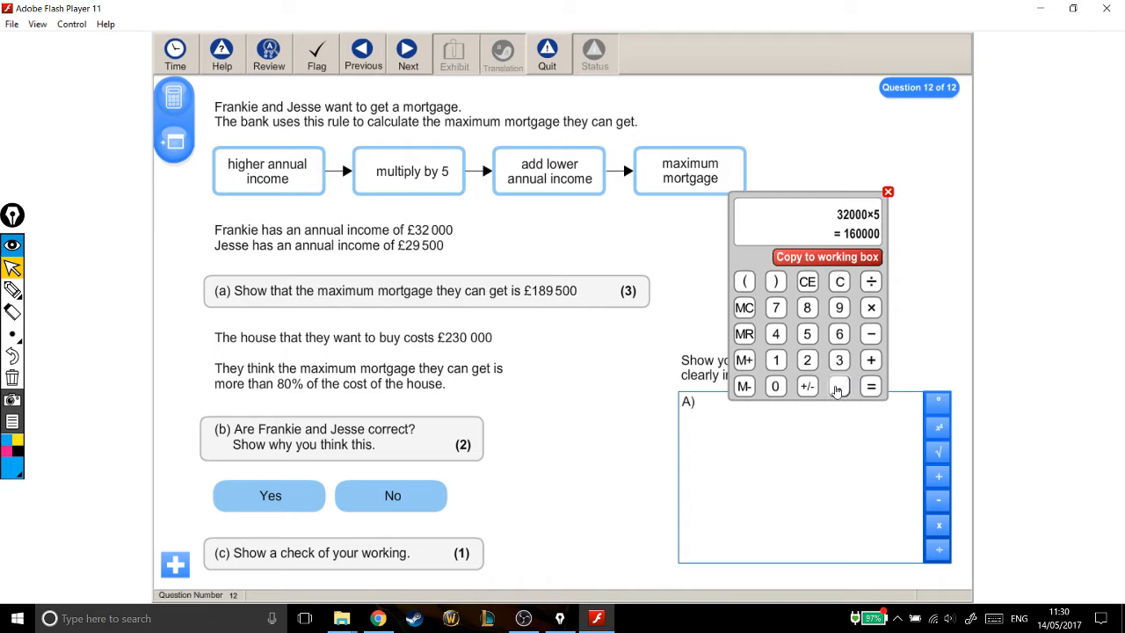
pyautogui.click(826, 256)
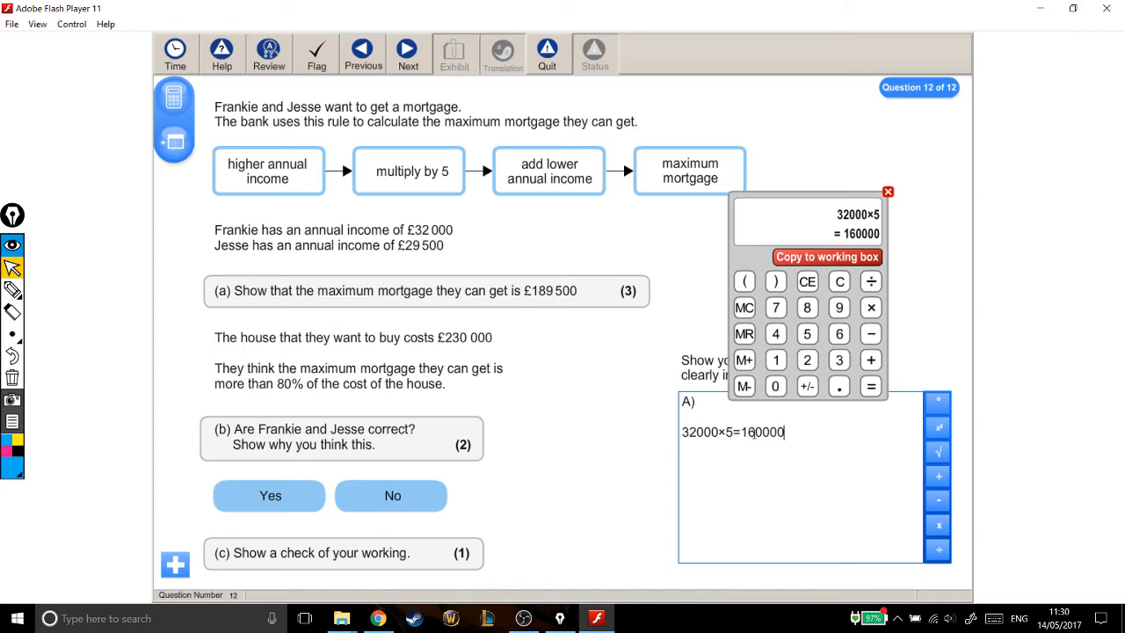
pyautogui.doubleClick(749, 432)
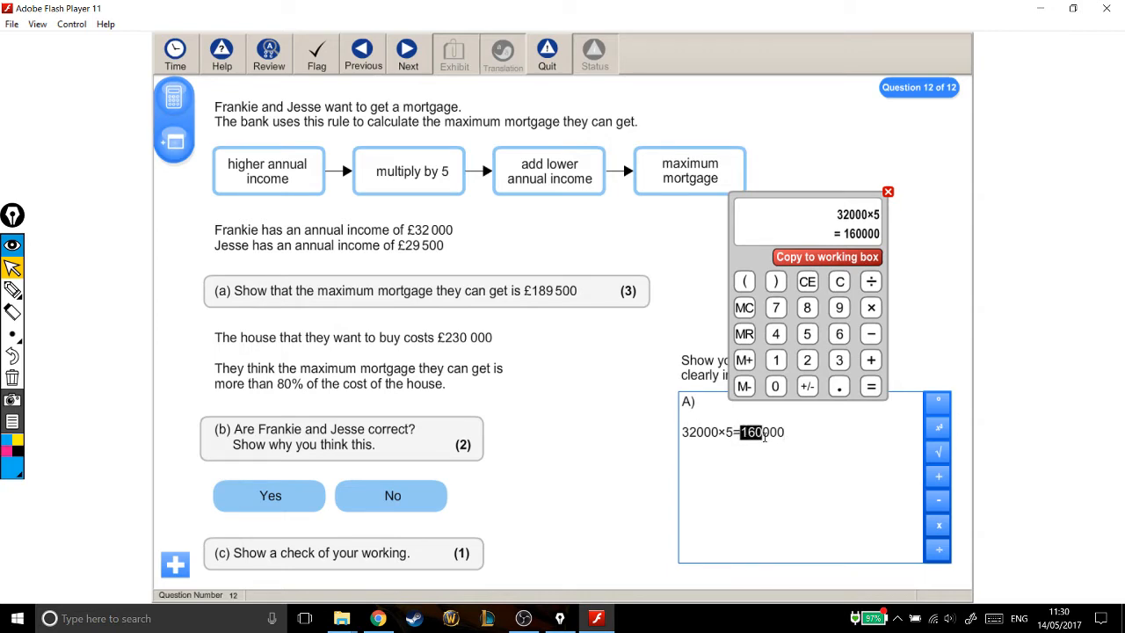
pyautogui.moveTo(647, 218)
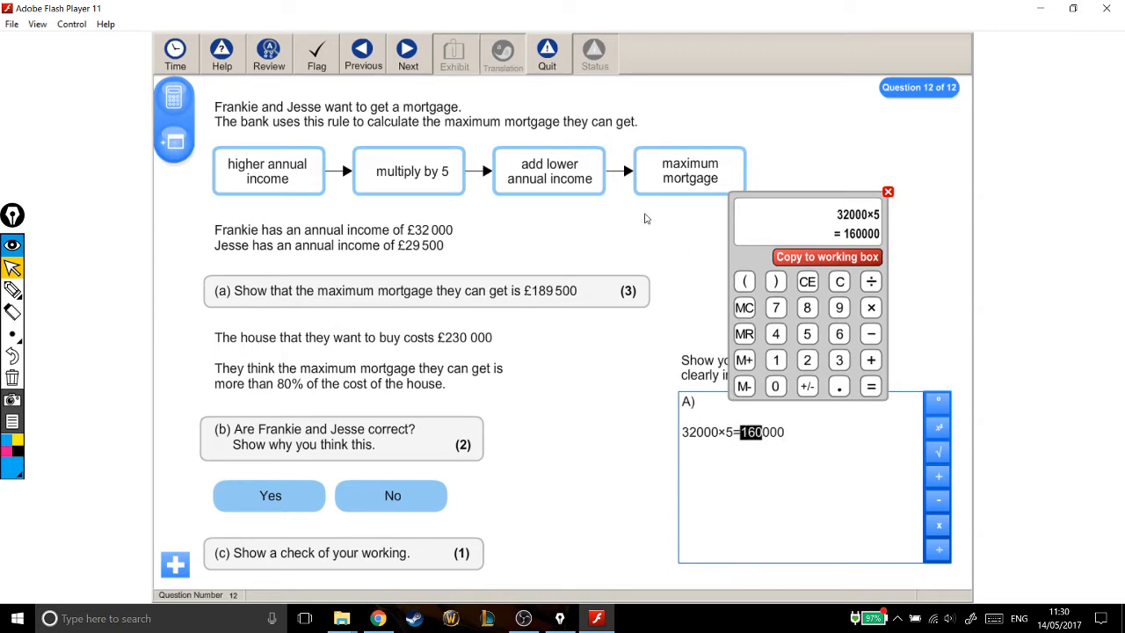
pyautogui.moveTo(596, 179)
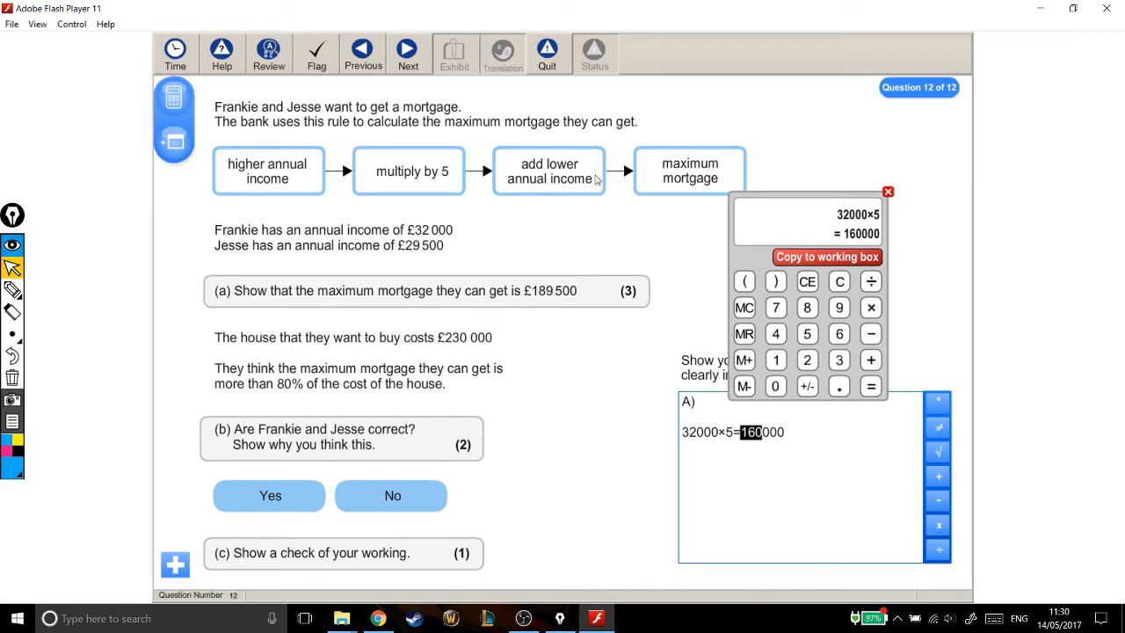
pyautogui.moveTo(402, 258)
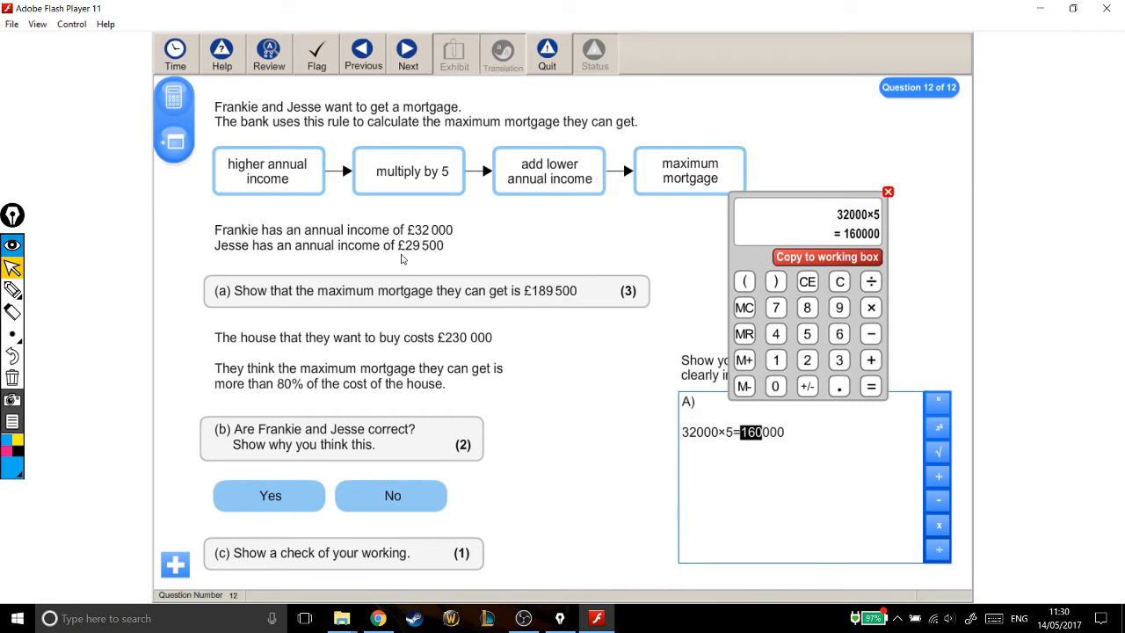
pyautogui.moveTo(479, 280)
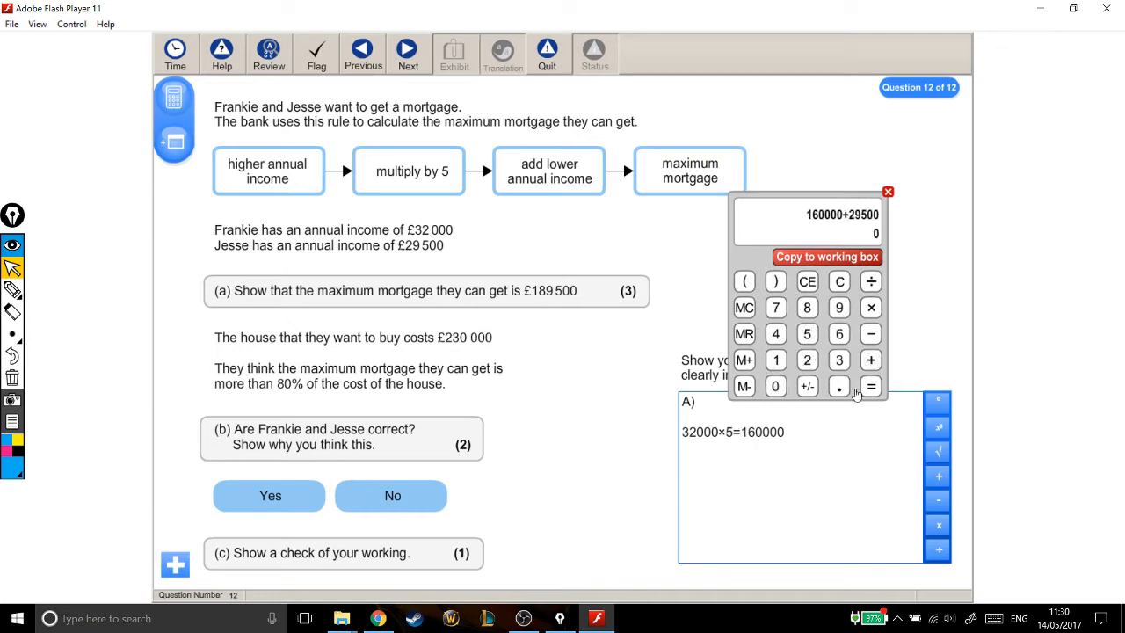
# Work out 160000+29500=189500 and add pound signs to both answers in the working.
pyautogui.click(871, 387)
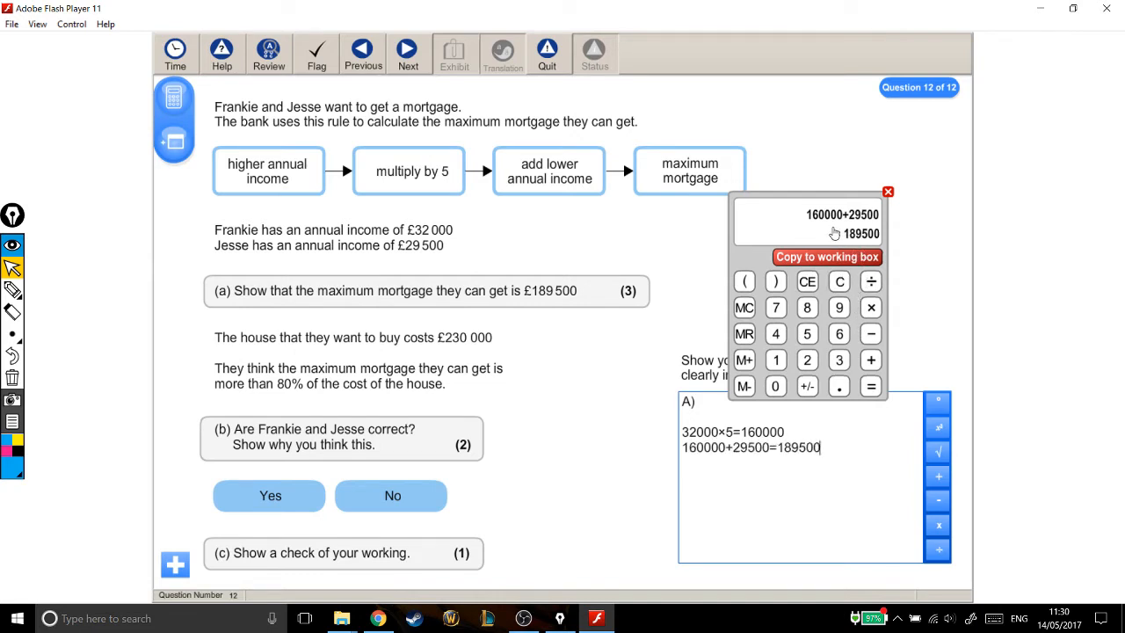
pyautogui.click(871, 387)
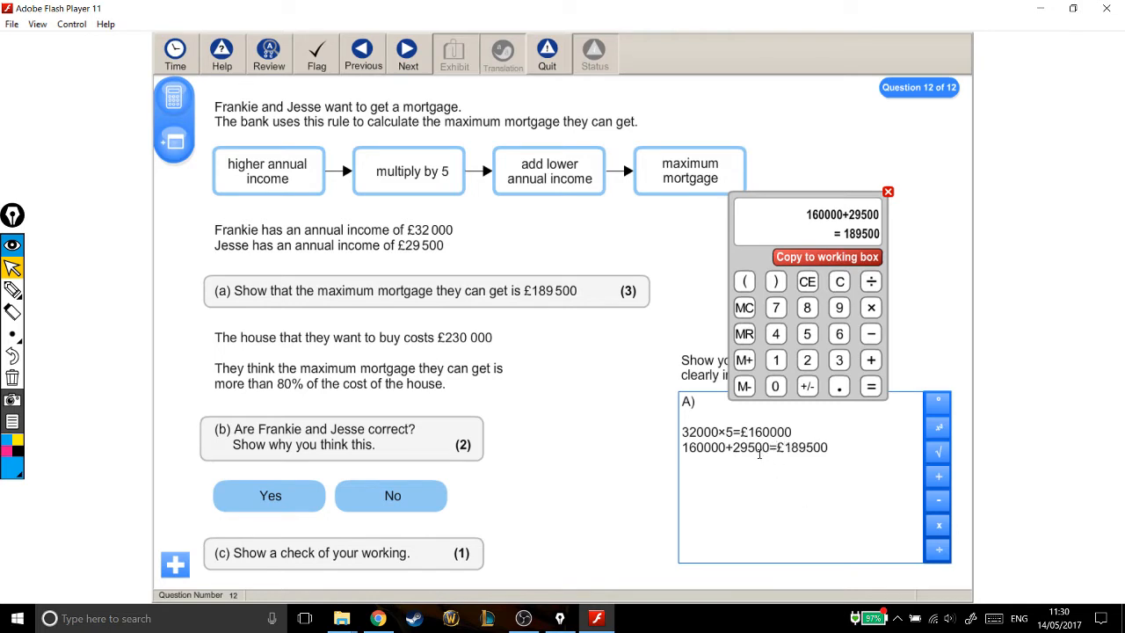
pyautogui.doubleClick(805, 449)
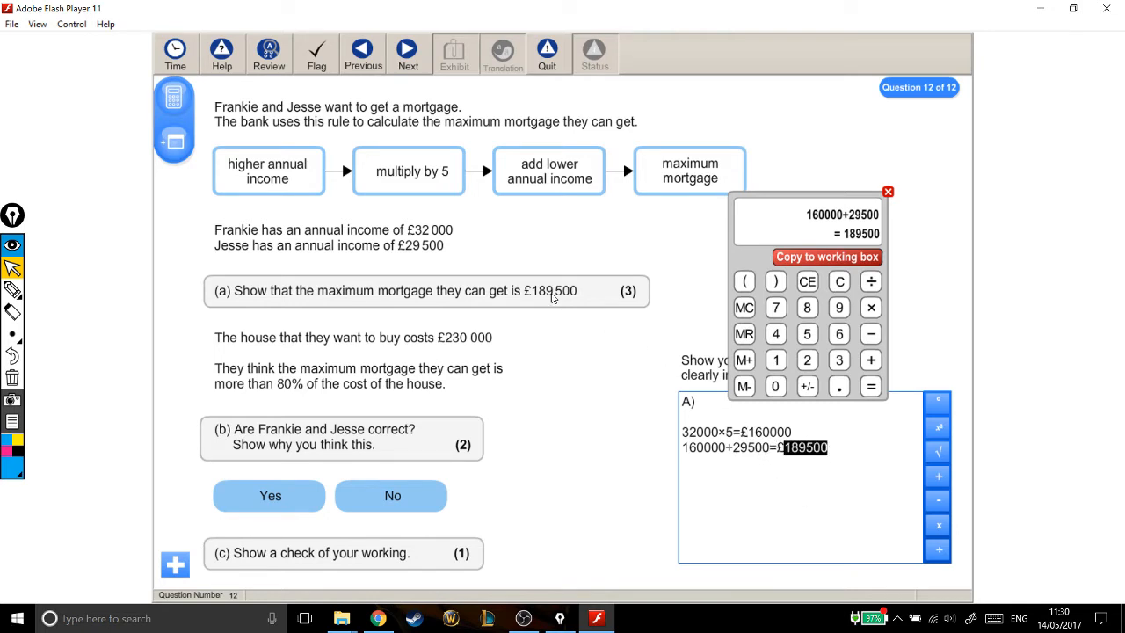
pyautogui.moveTo(579, 338)
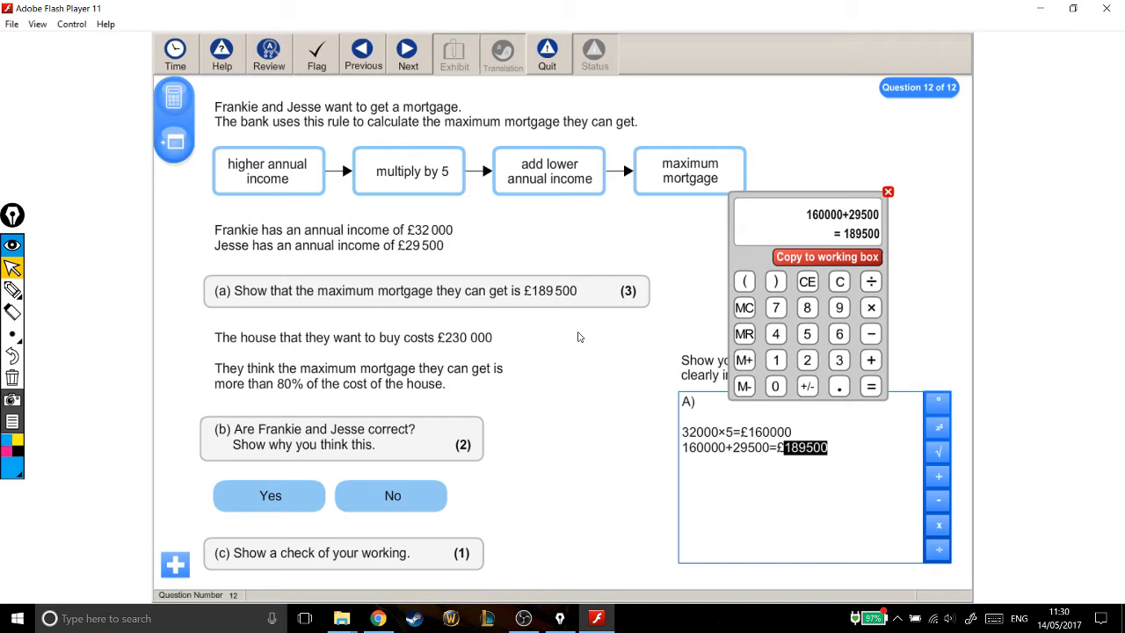
pyautogui.moveTo(777, 236)
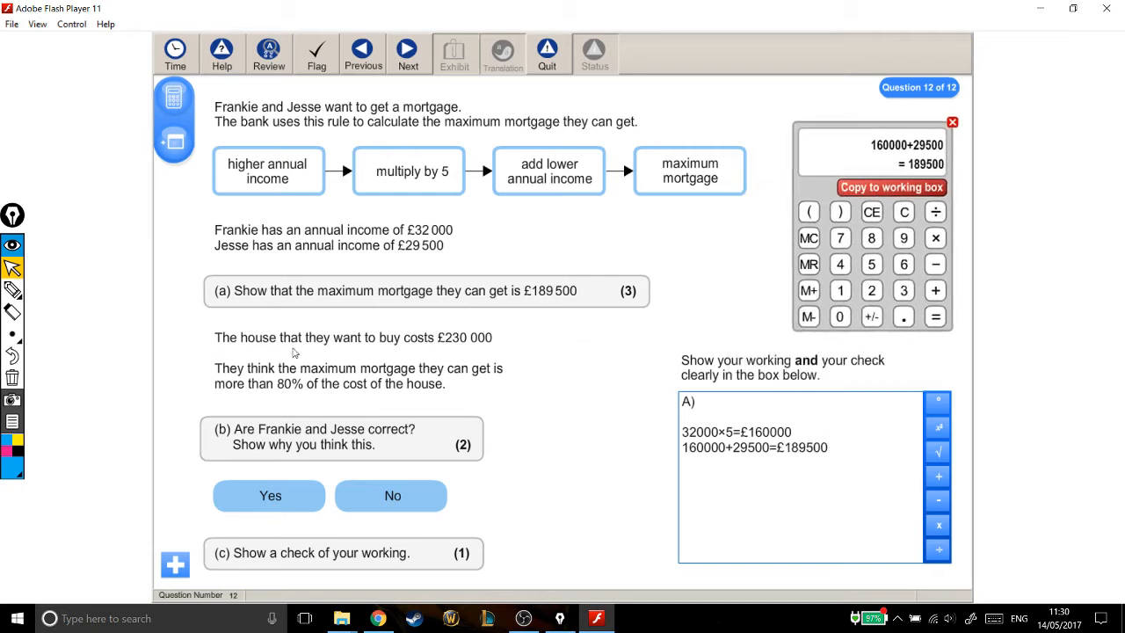
pyautogui.moveTo(447, 351)
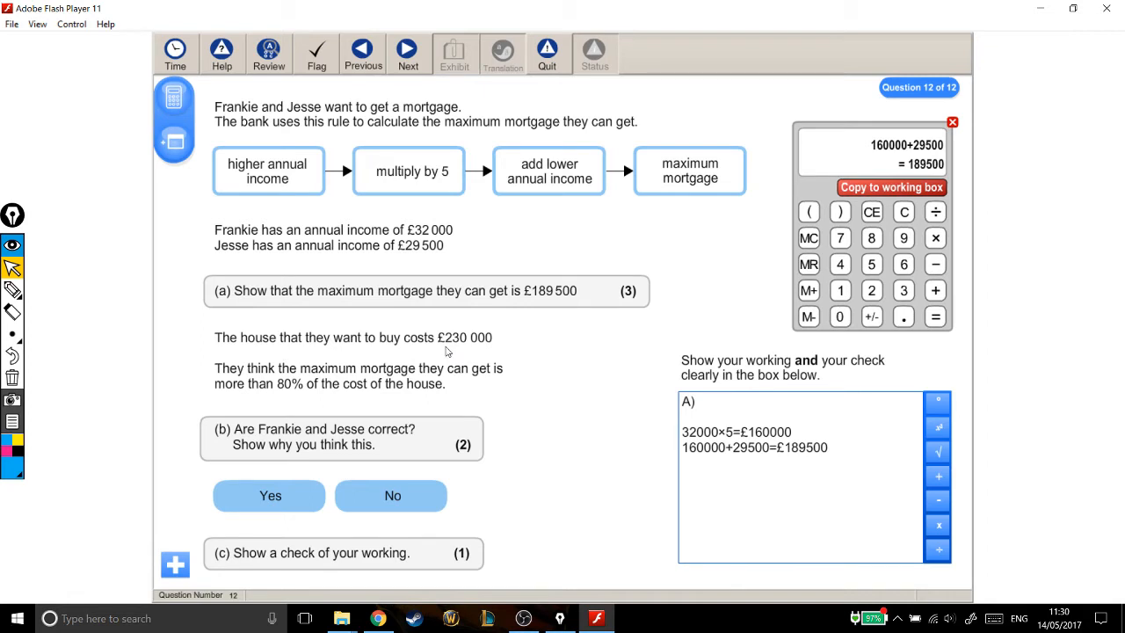
pyautogui.moveTo(487, 354)
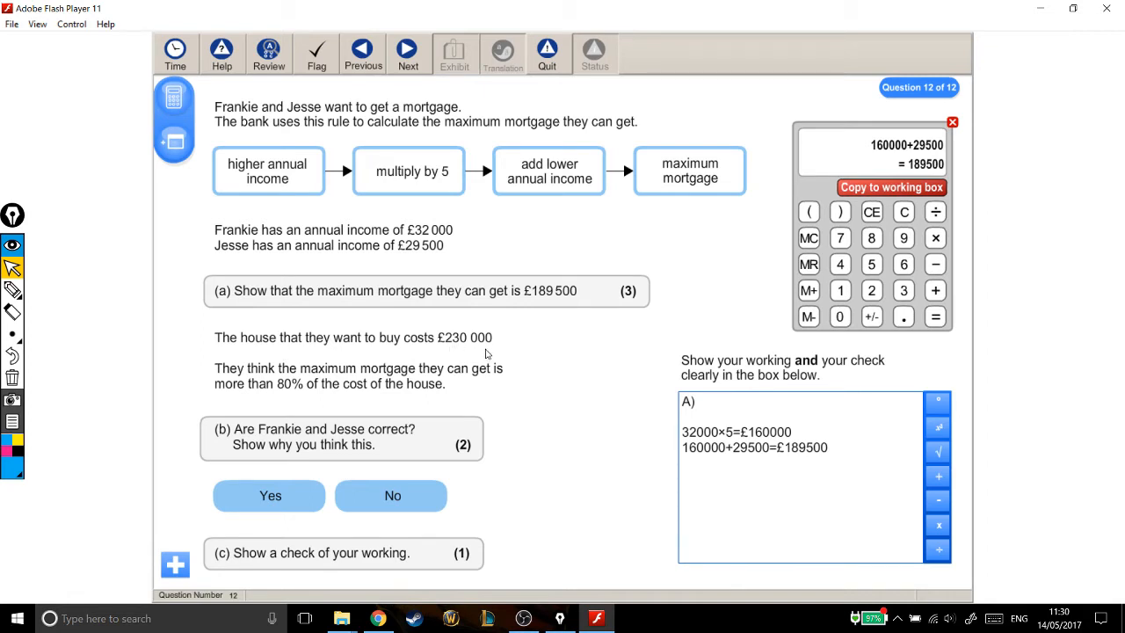
pyautogui.moveTo(332, 383)
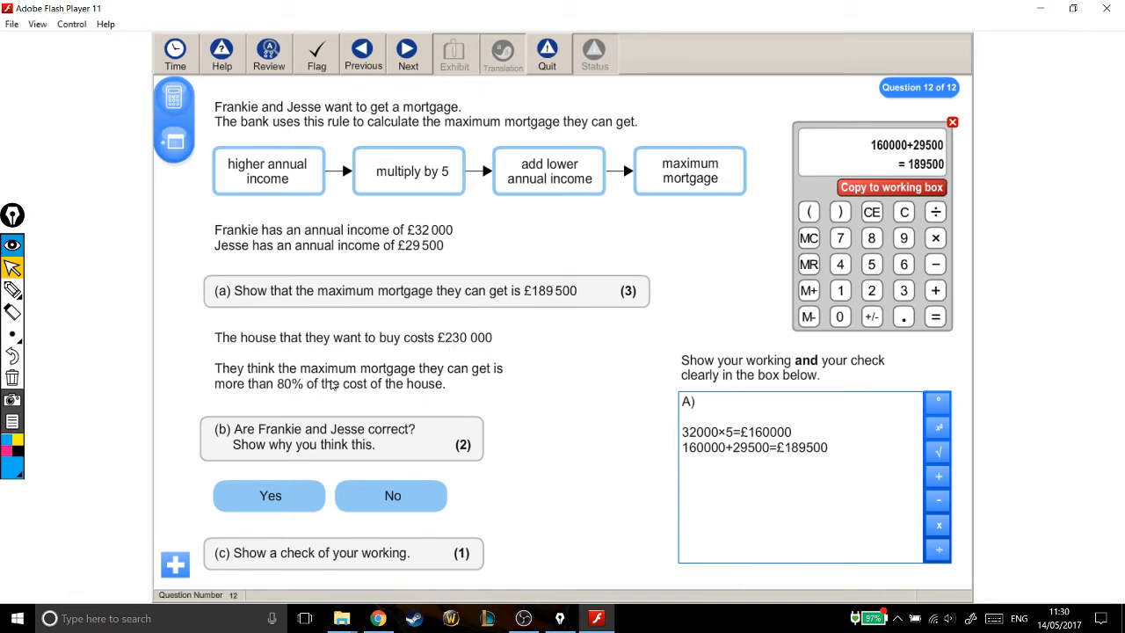
pyautogui.moveTo(333, 397)
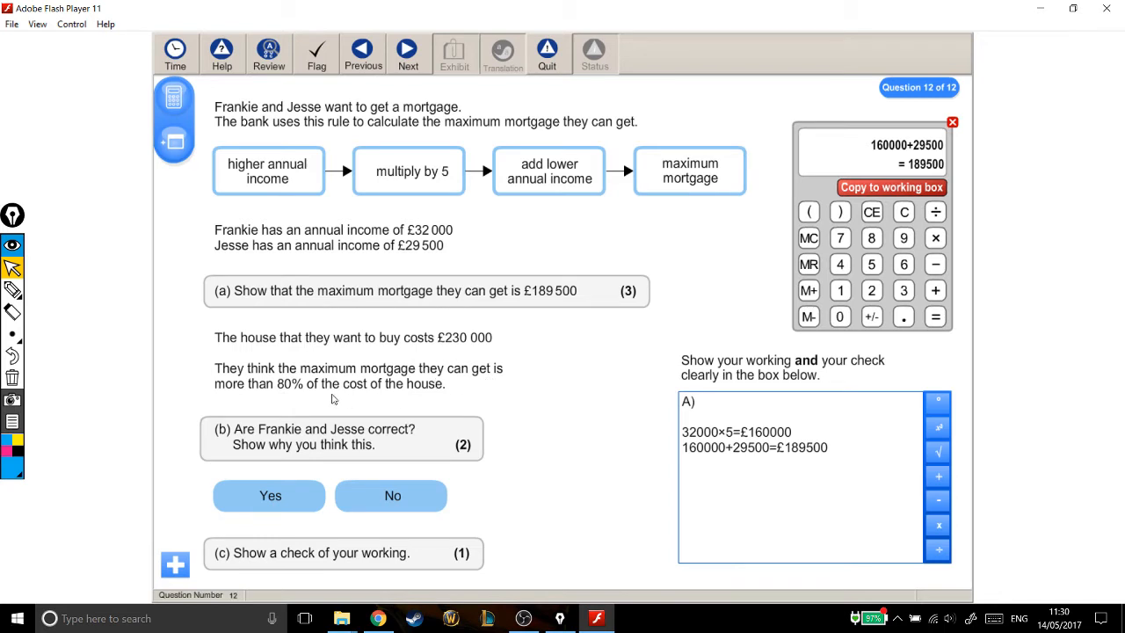
pyautogui.moveTo(419, 404)
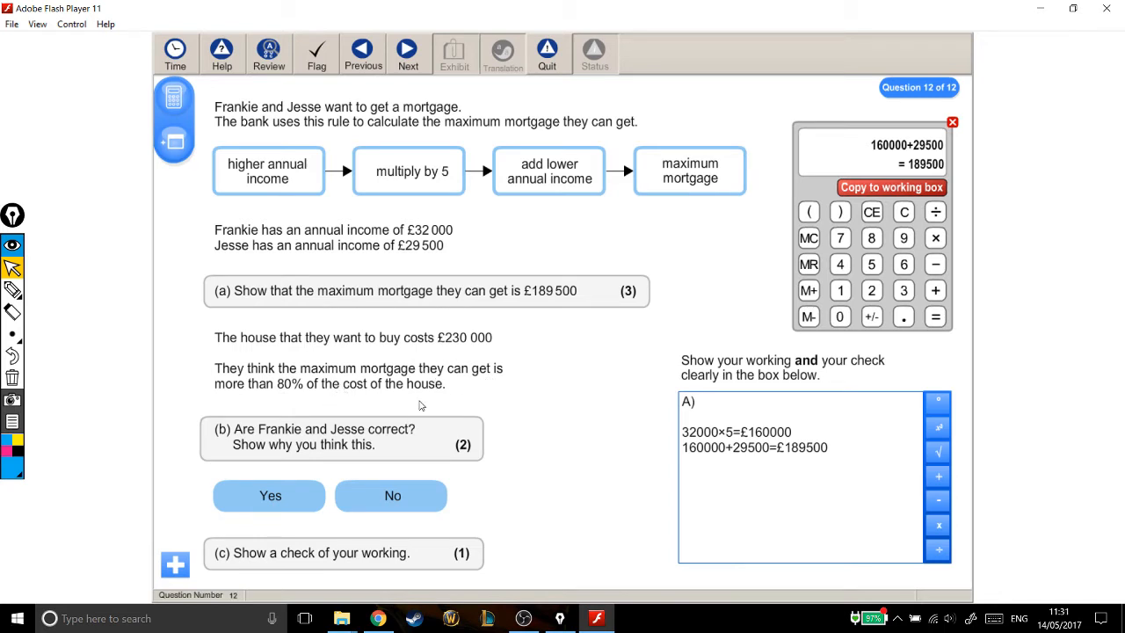
pyautogui.moveTo(431, 439)
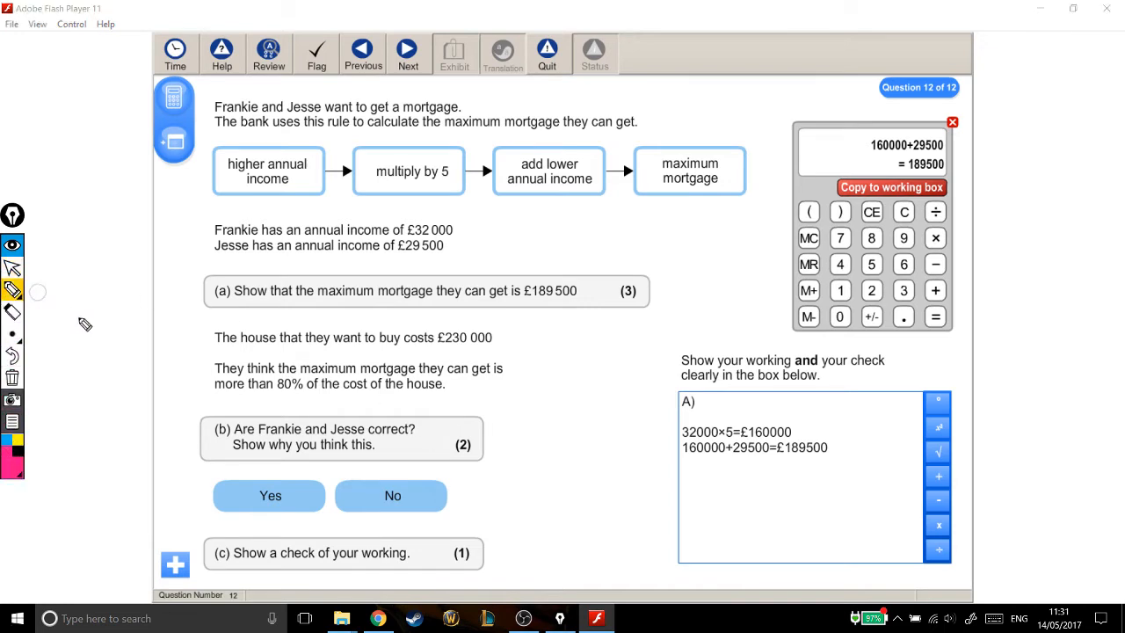
pyautogui.moveTo(358, 385)
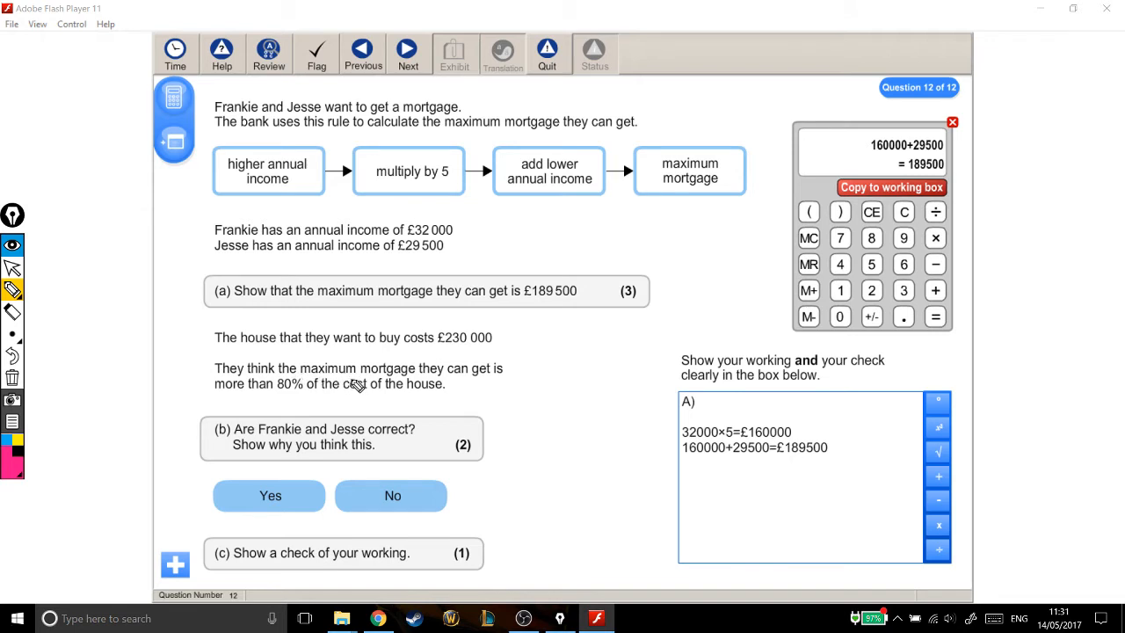
pyautogui.moveTo(308, 383)
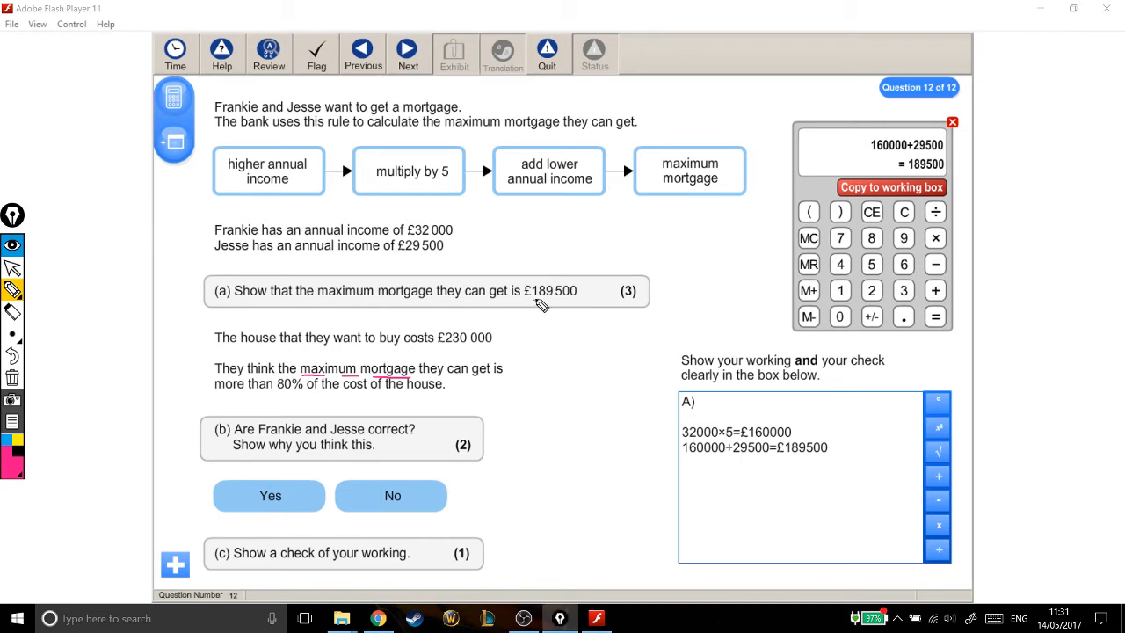
# Highlight the £189 500 figure in the question text in pink.
pyautogui.moveTo(528, 302); pyautogui.dragTo(572, 303)
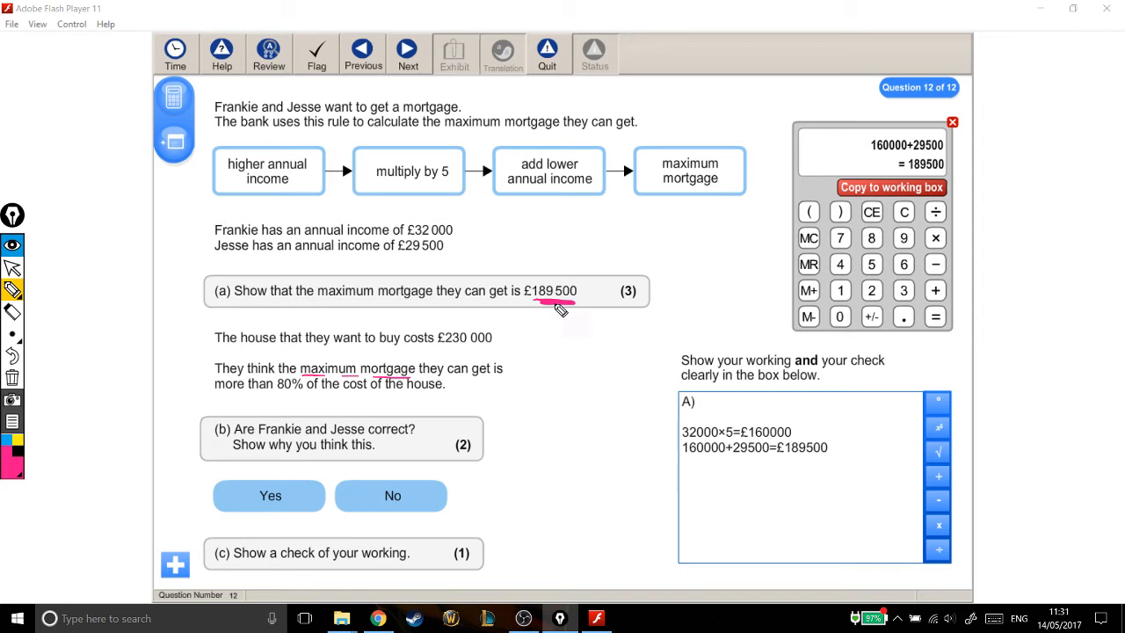
pyautogui.moveTo(542, 288)
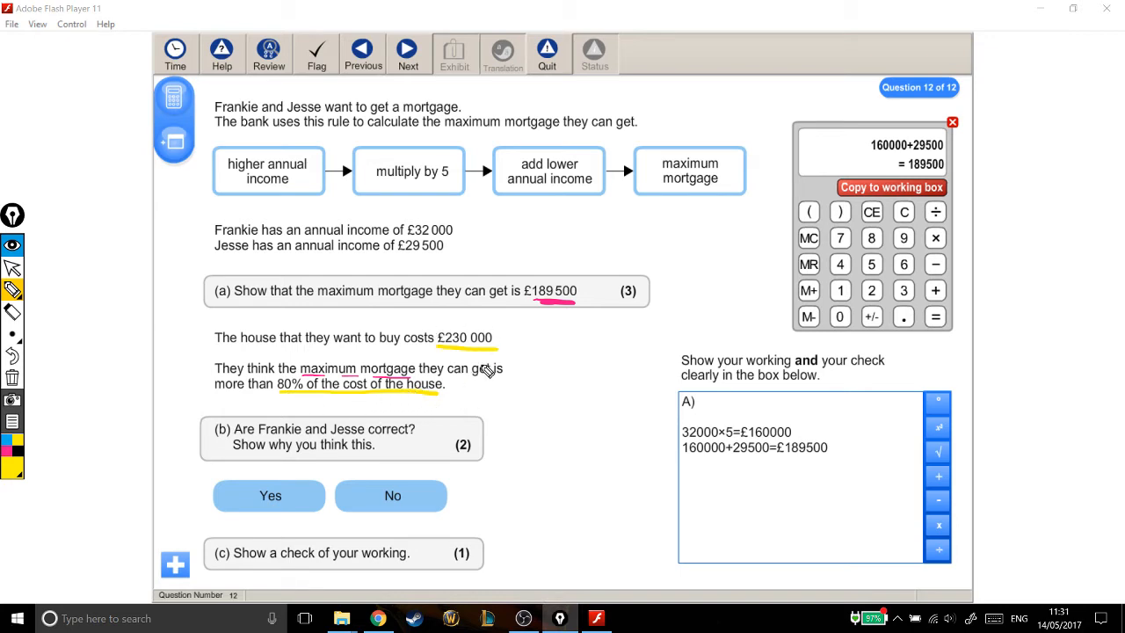
pyautogui.moveTo(440, 324)
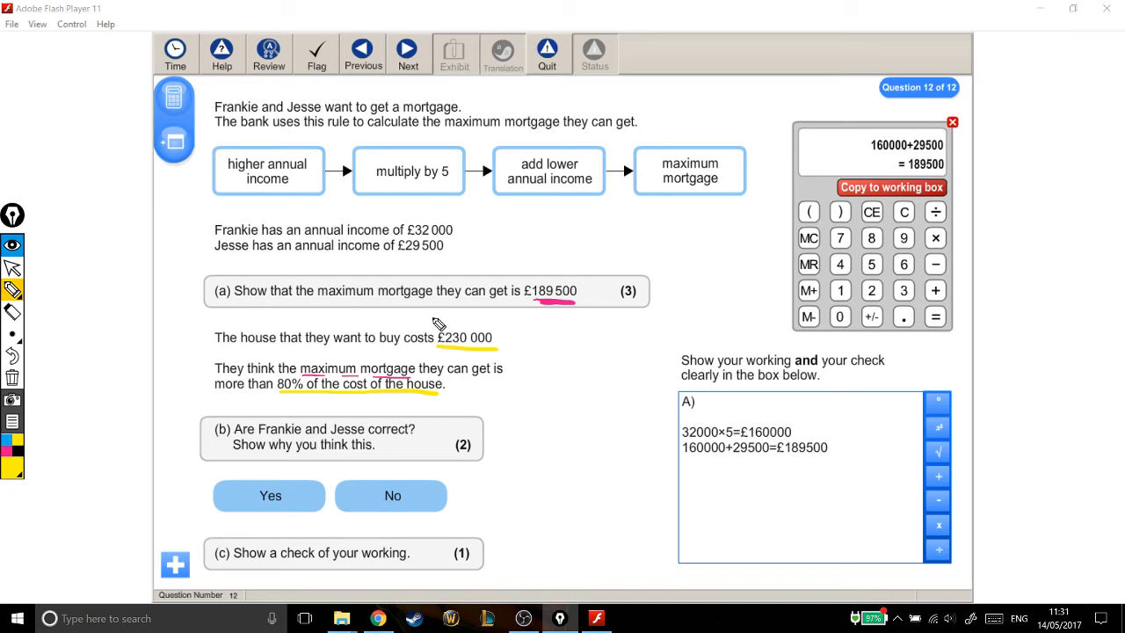
pyautogui.moveTo(524, 320)
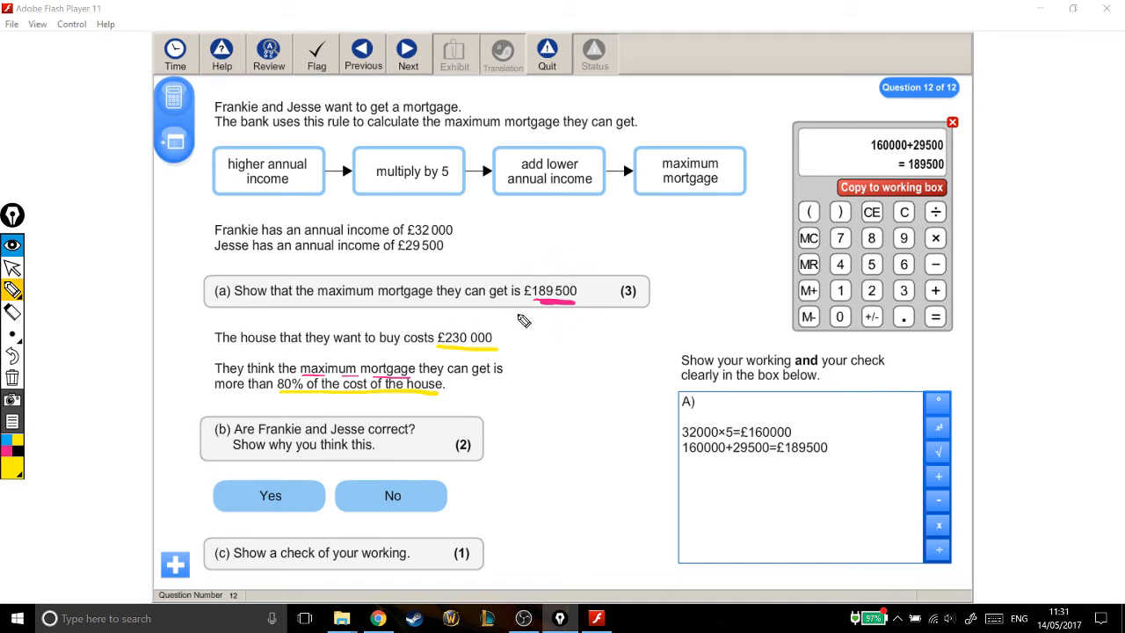
pyautogui.moveTo(737, 452)
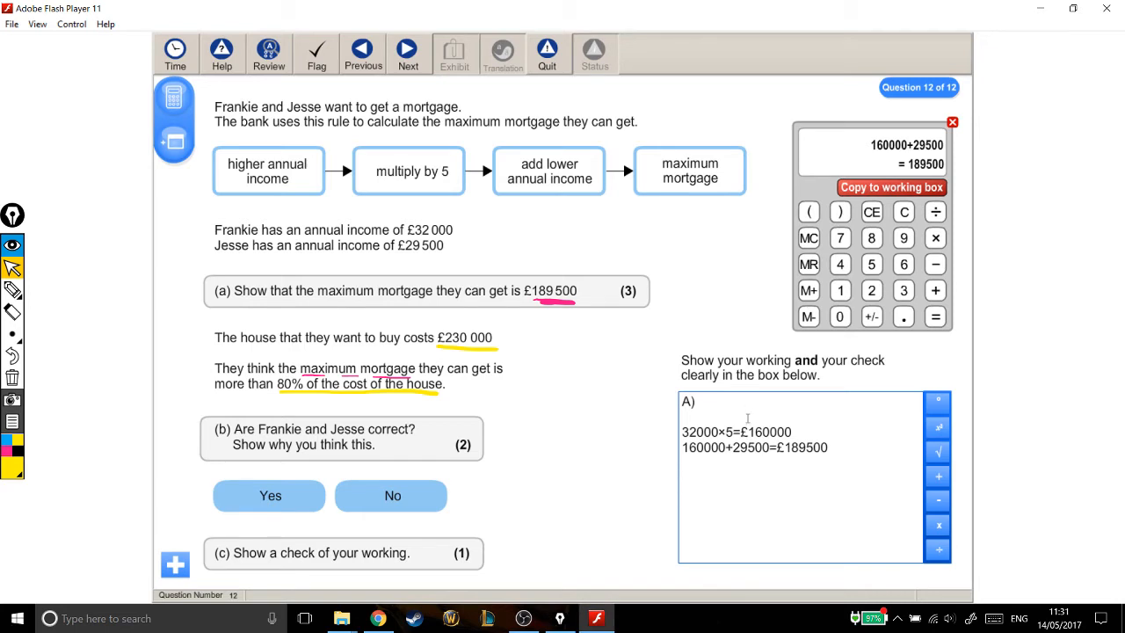
# Start the 'B' heading below part A's two working lines.
pyautogui.write('B')
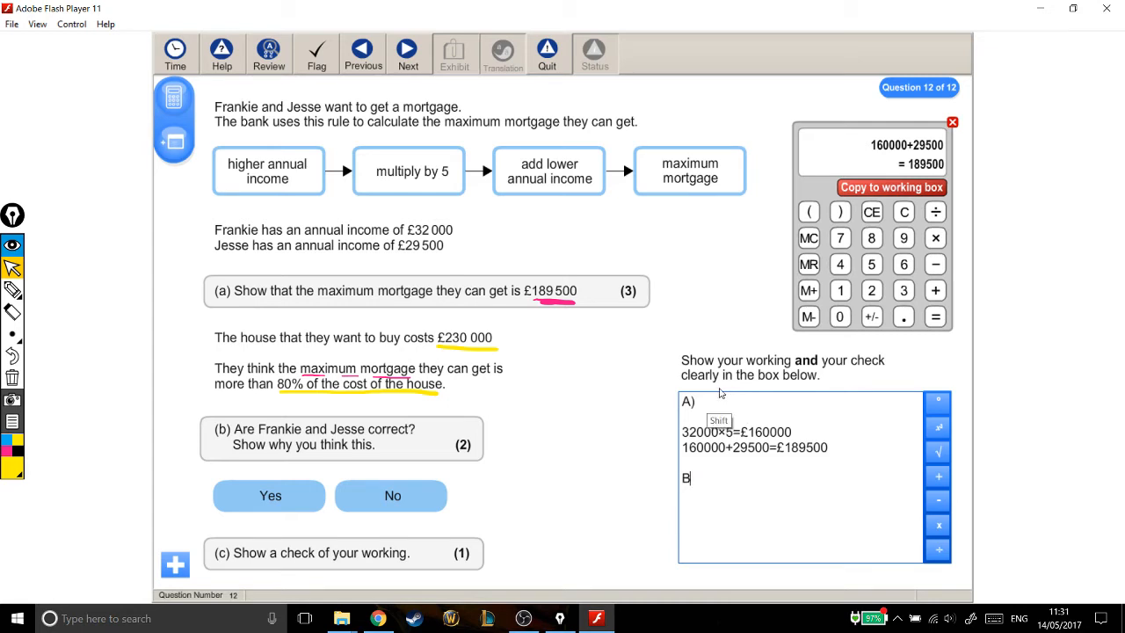
# Work out 230000÷10=23000 on the calculator and label it 10% in part B.
pyautogui.write(')')
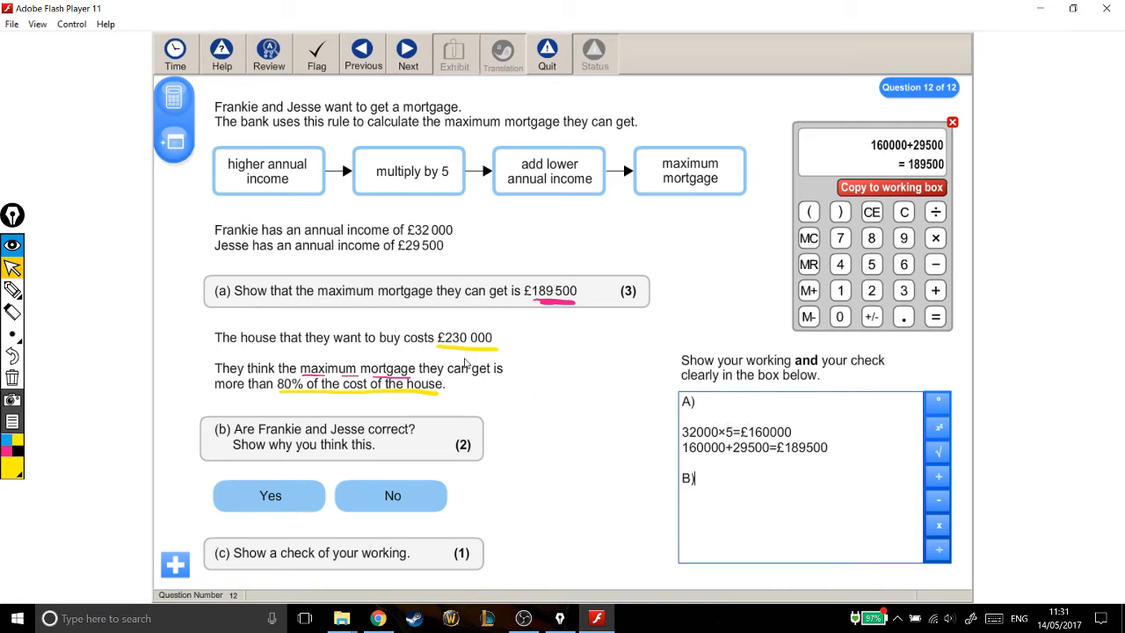
pyautogui.click(840, 317)
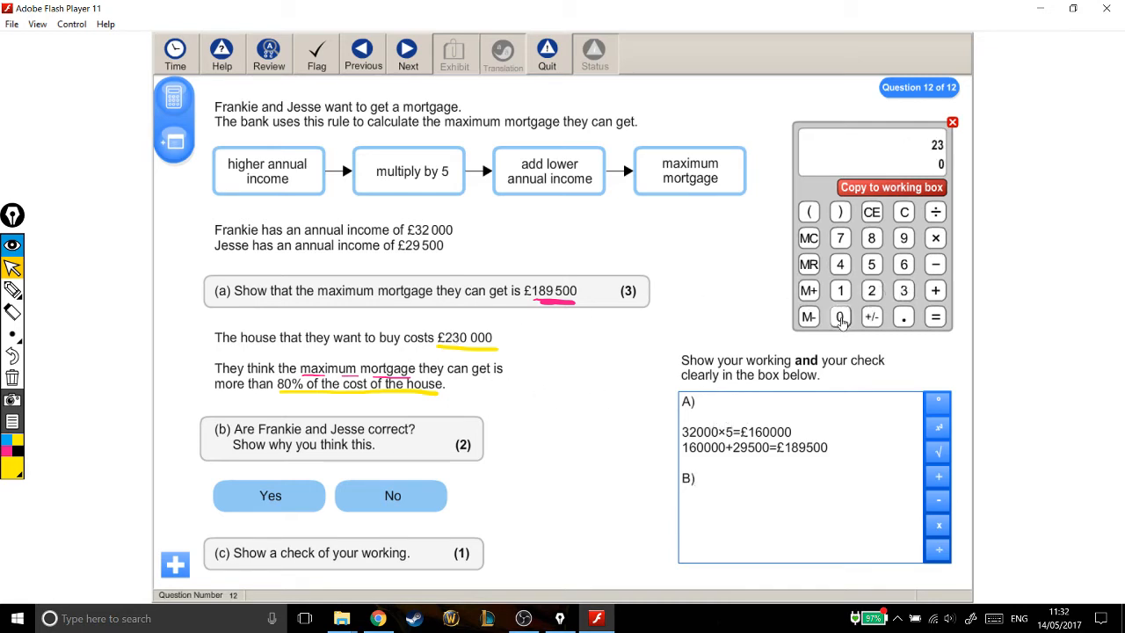
pyautogui.click(841, 316)
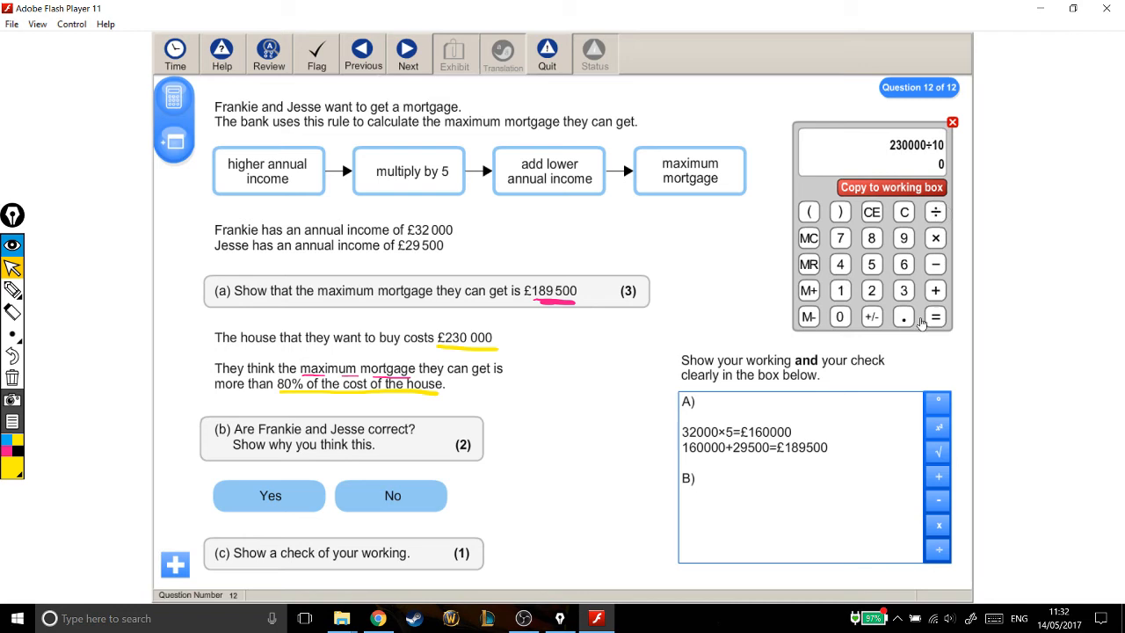
pyautogui.click(936, 316)
pyautogui.write('230000÷10=23000 <')
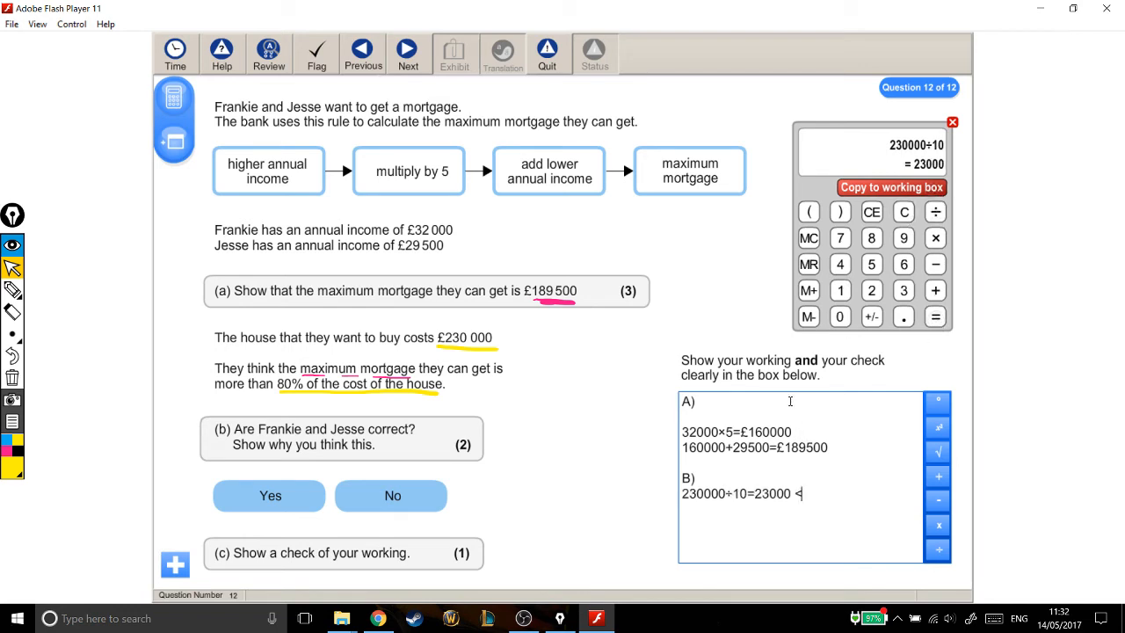
pyautogui.write('-- 10%')
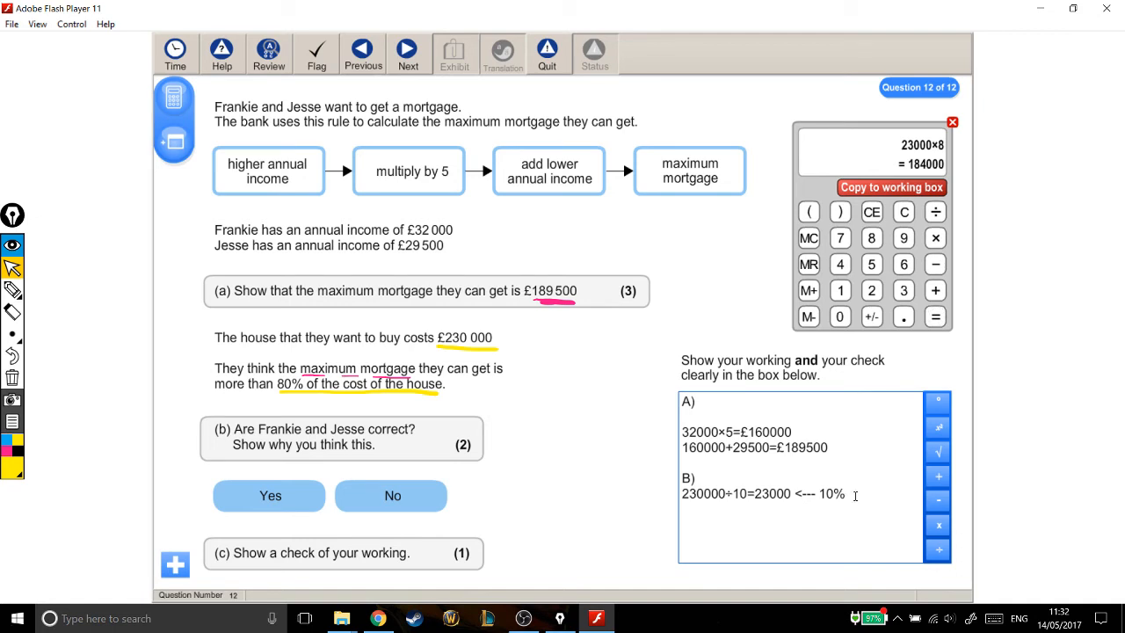
# Add the line 23000×8=184000 labelled 80% under the 10% line.
pyautogui.write('23000×8=184000')
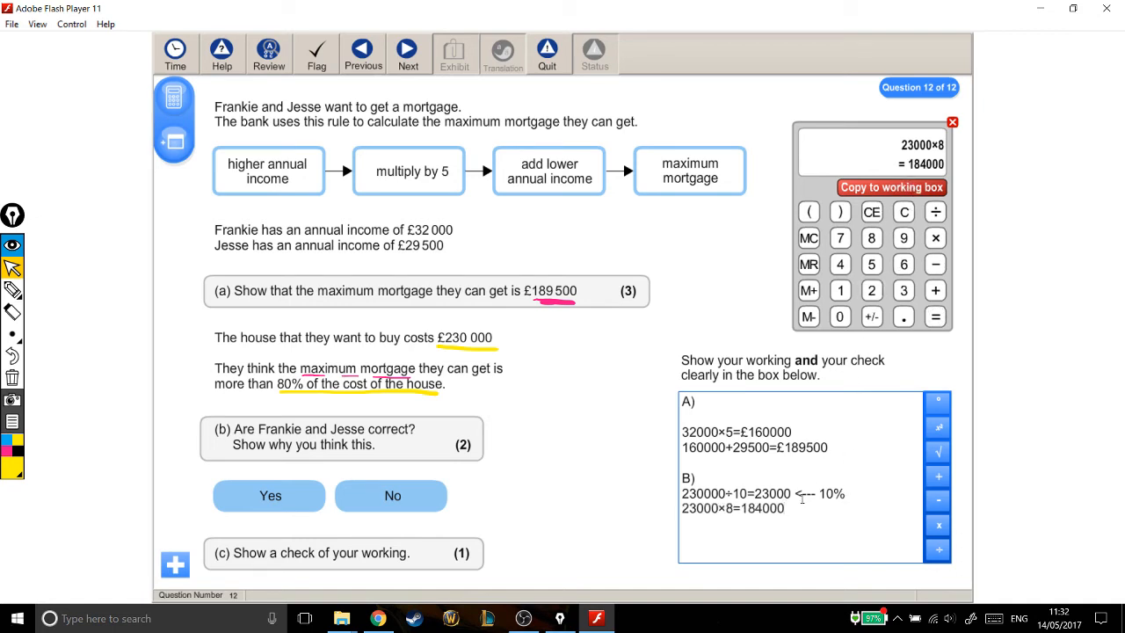
pyautogui.write('<--- 80%')
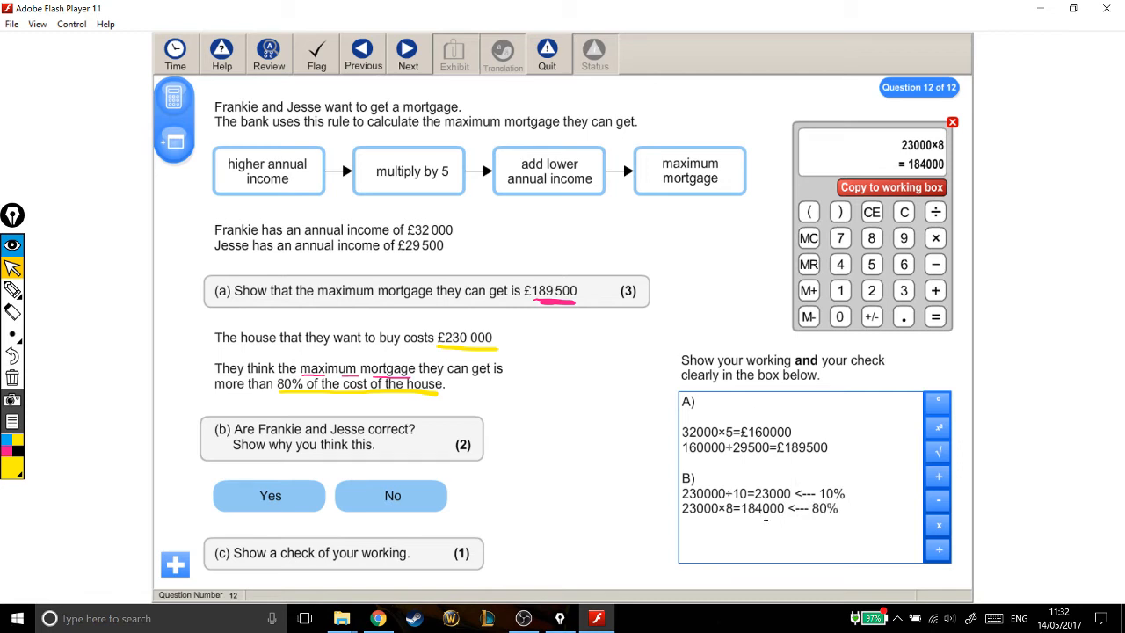
pyautogui.moveTo(308, 382)
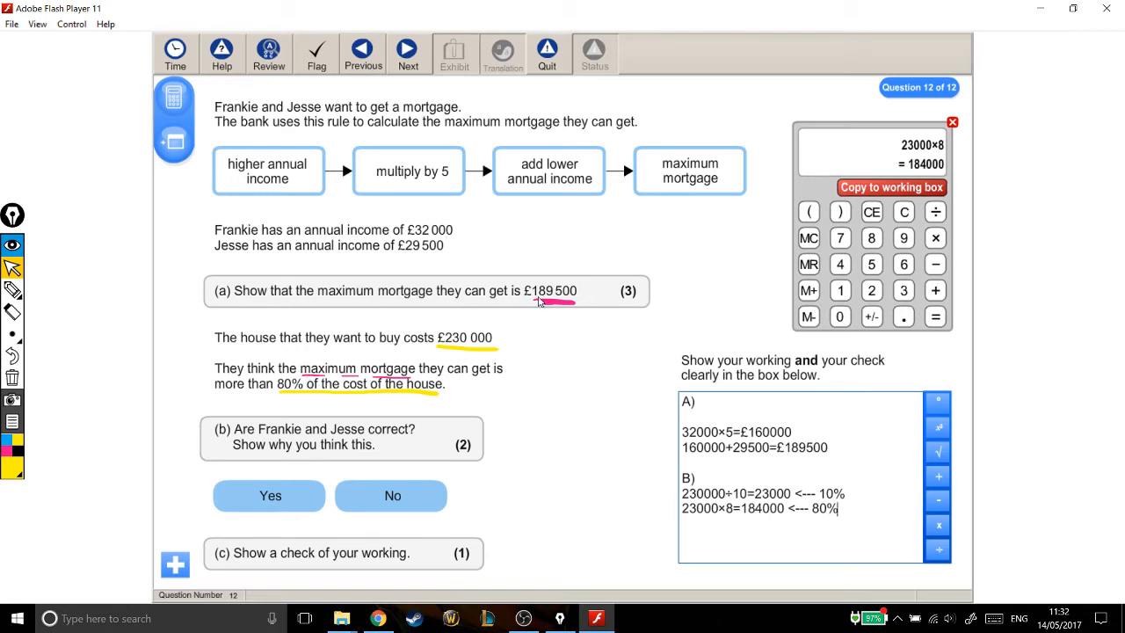
pyautogui.moveTo(553, 304)
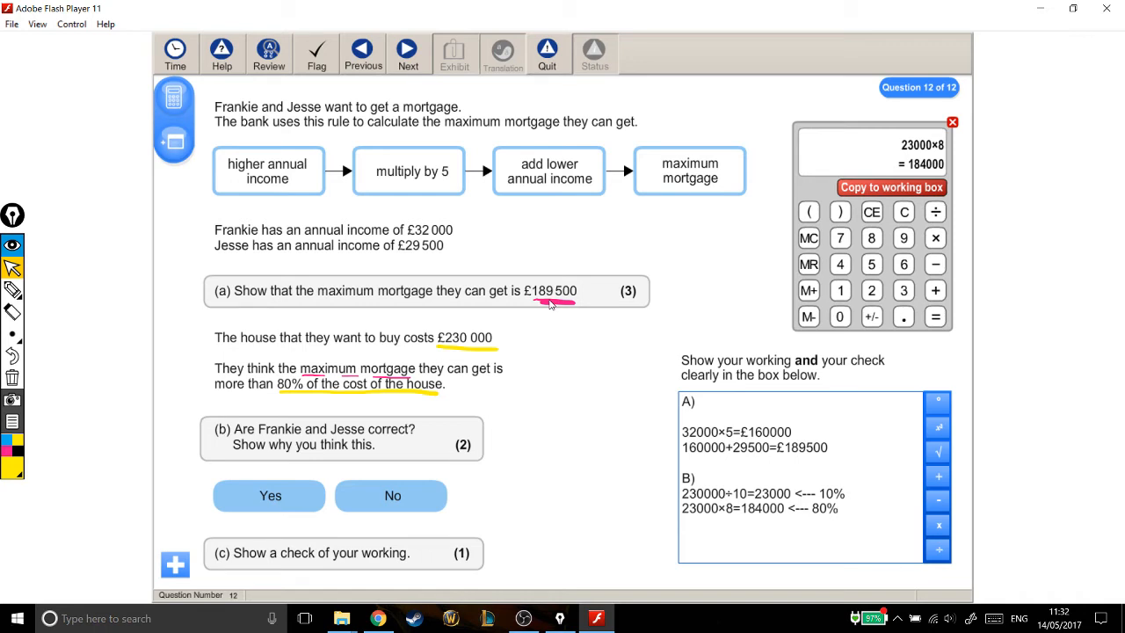
pyautogui.moveTo(742, 507)
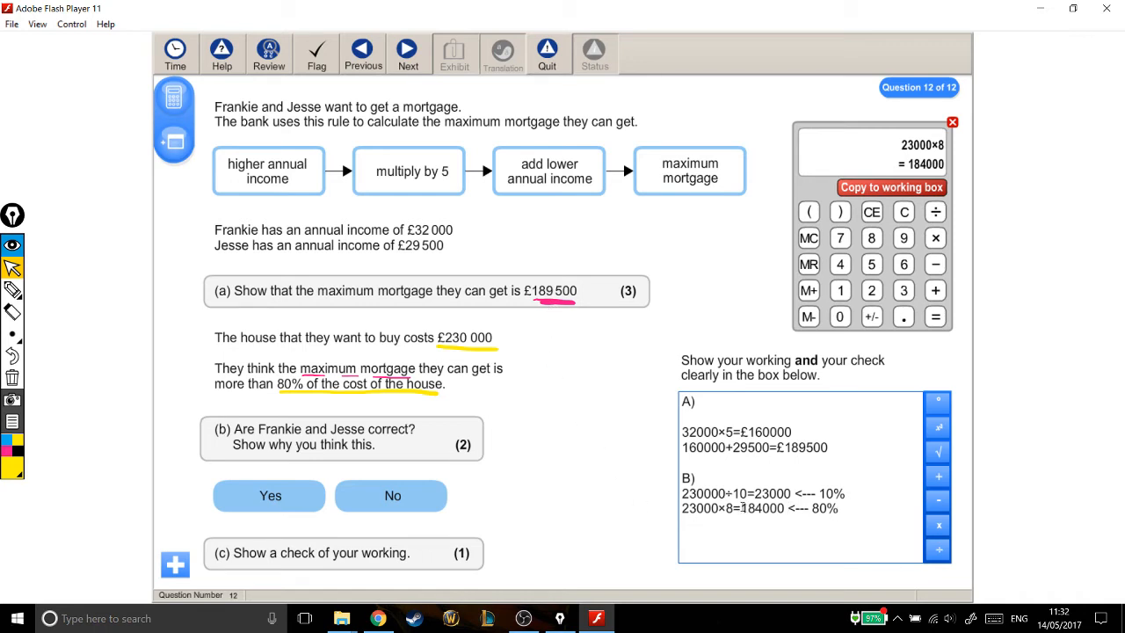
pyautogui.doubleClick(763, 508)
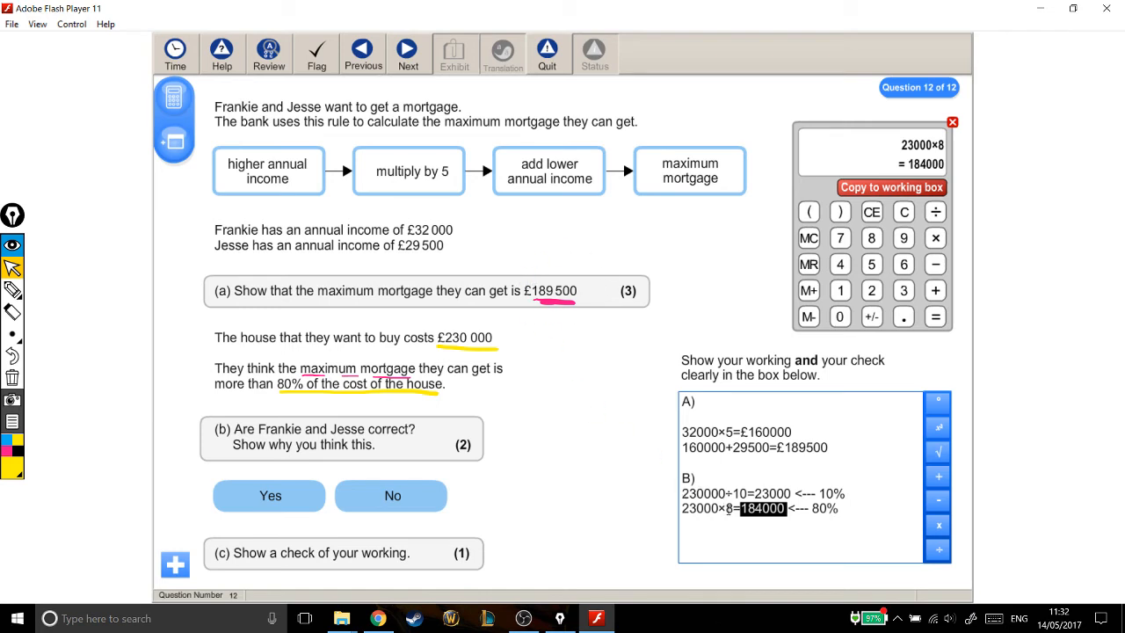
pyautogui.click(758, 543)
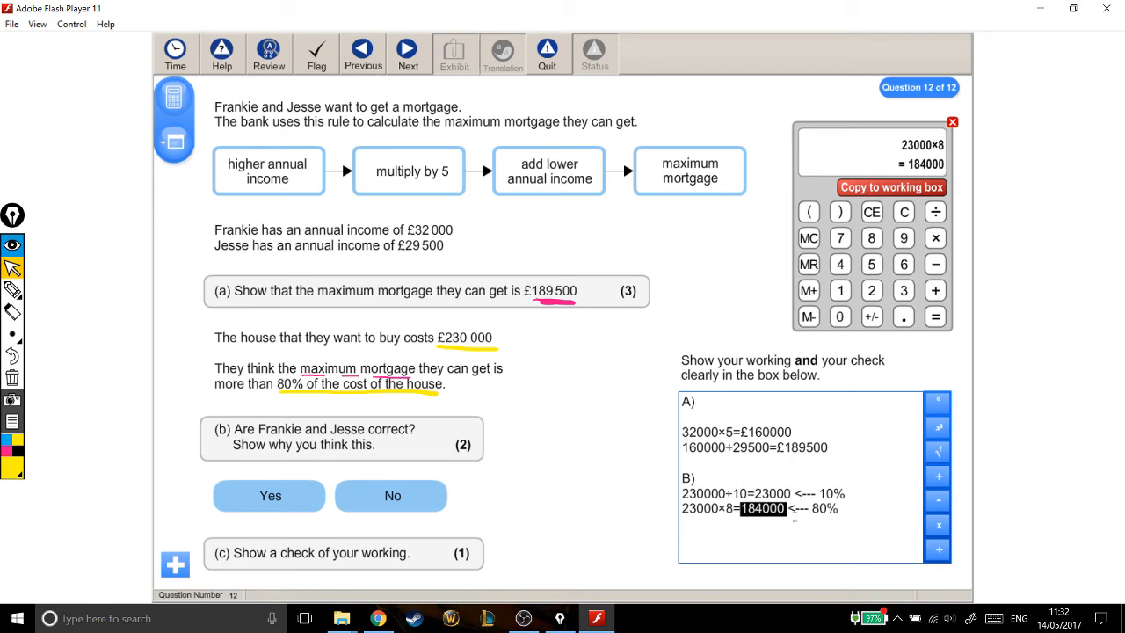
pyautogui.moveTo(549, 306)
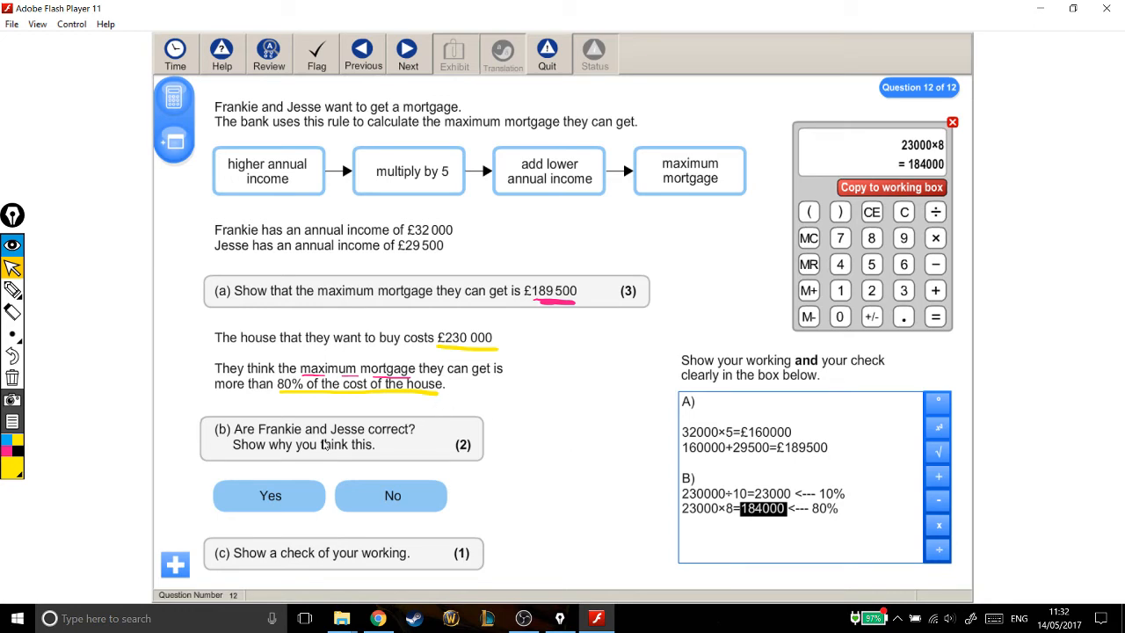
pyautogui.click(271, 496)
pyautogui.write('C)')
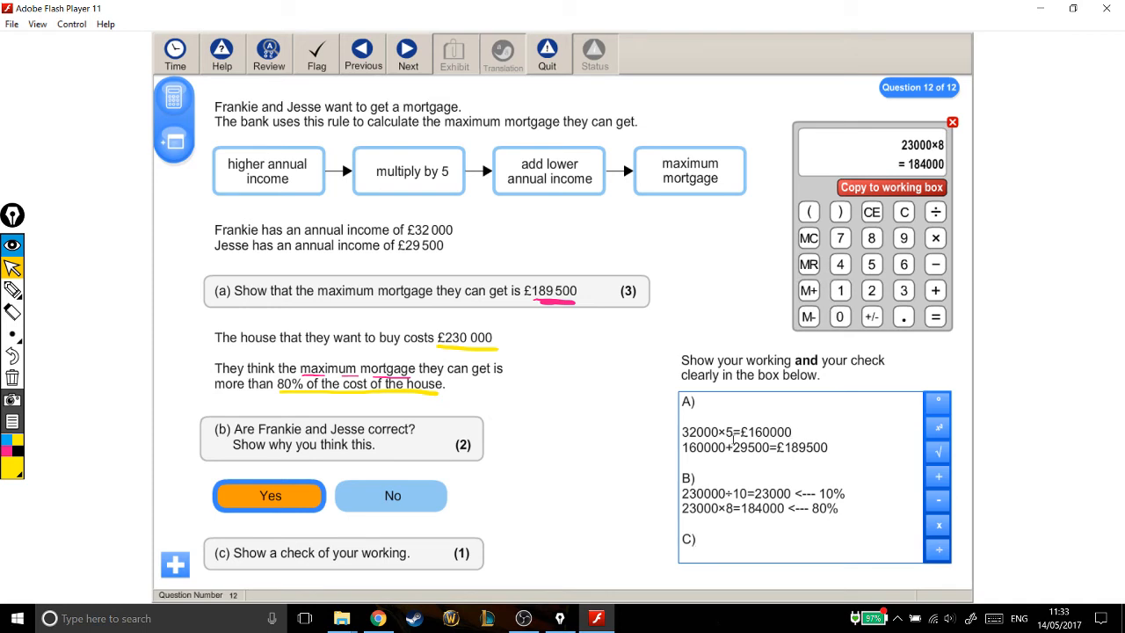
# Work out 160000÷5=32000 on the calculator and record it after C) as a check.
pyautogui.click(841, 316)
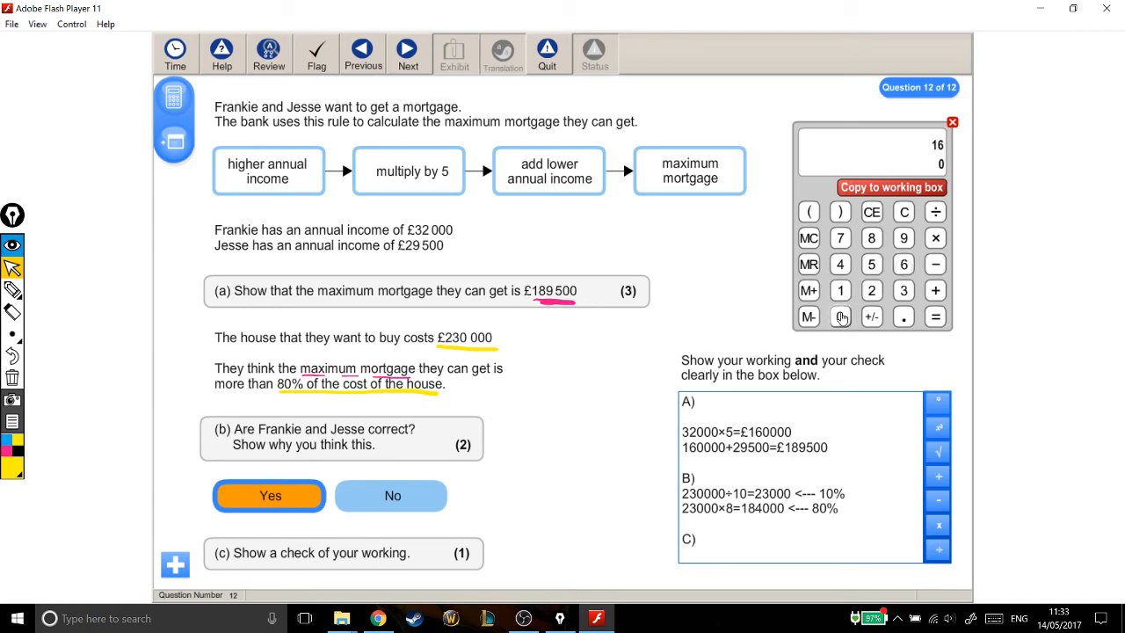
pyautogui.click(841, 317)
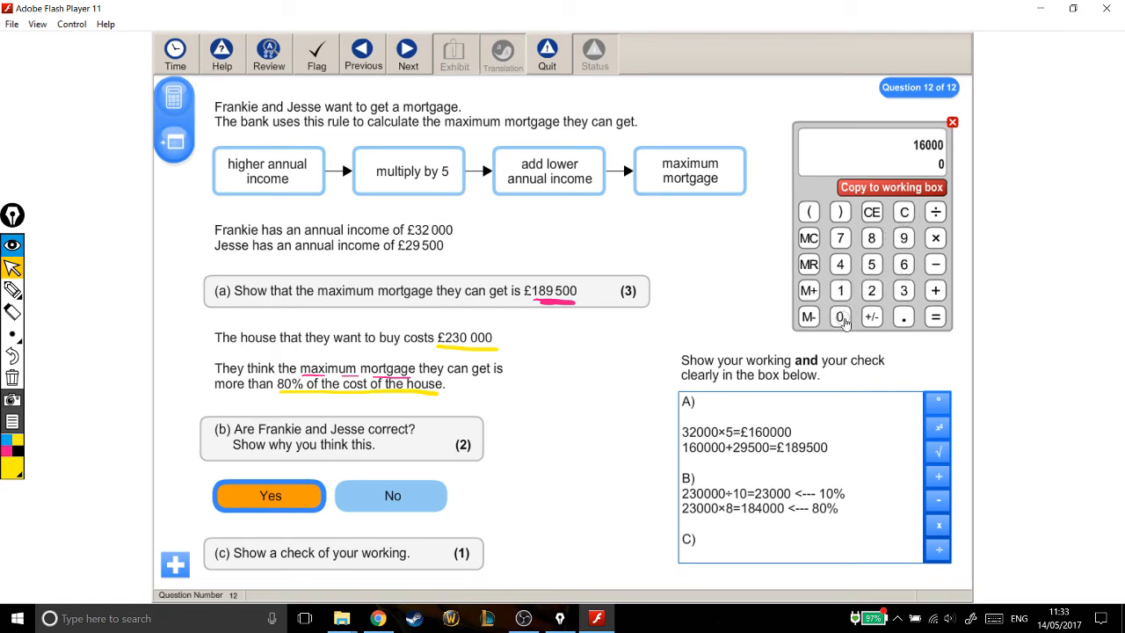
pyautogui.click(841, 316)
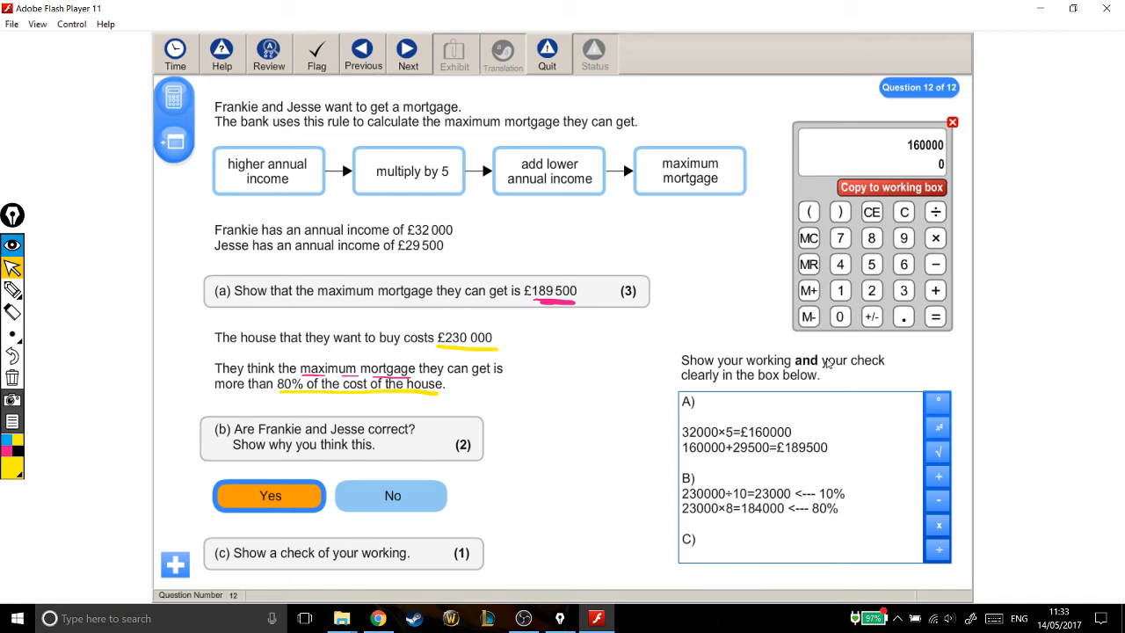
pyautogui.moveTo(763, 429)
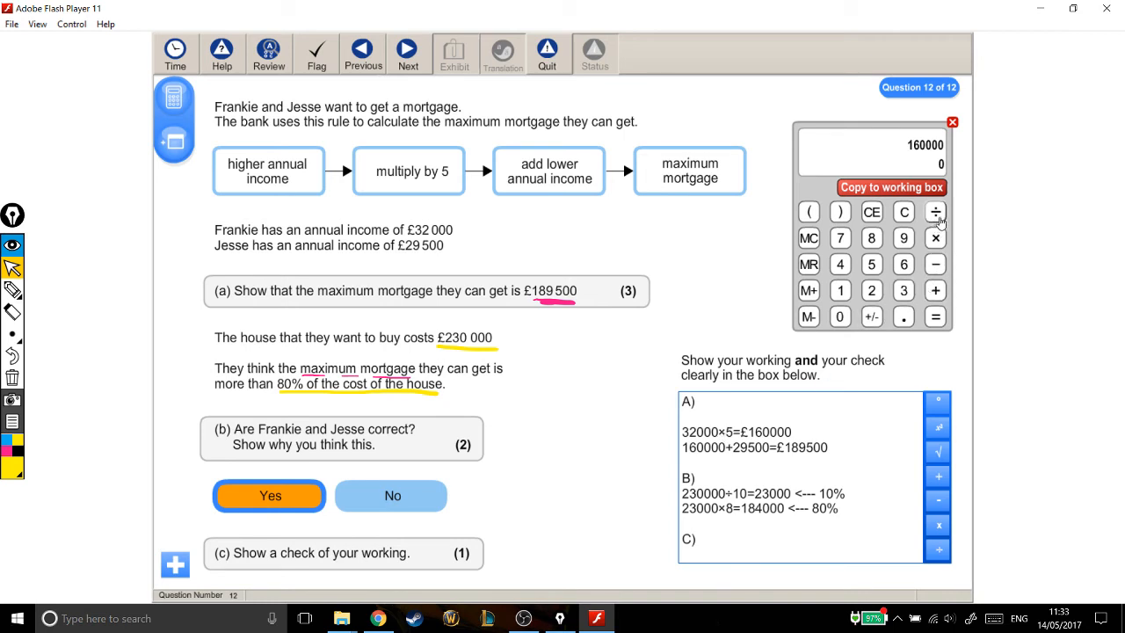
pyautogui.click(936, 211)
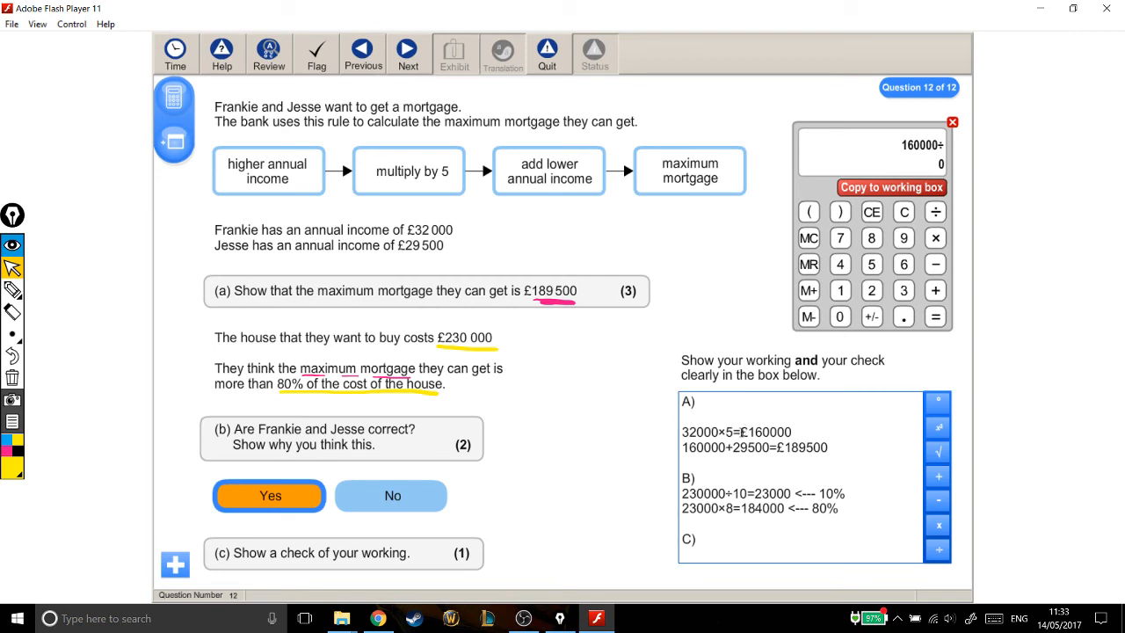
pyautogui.click(698, 411)
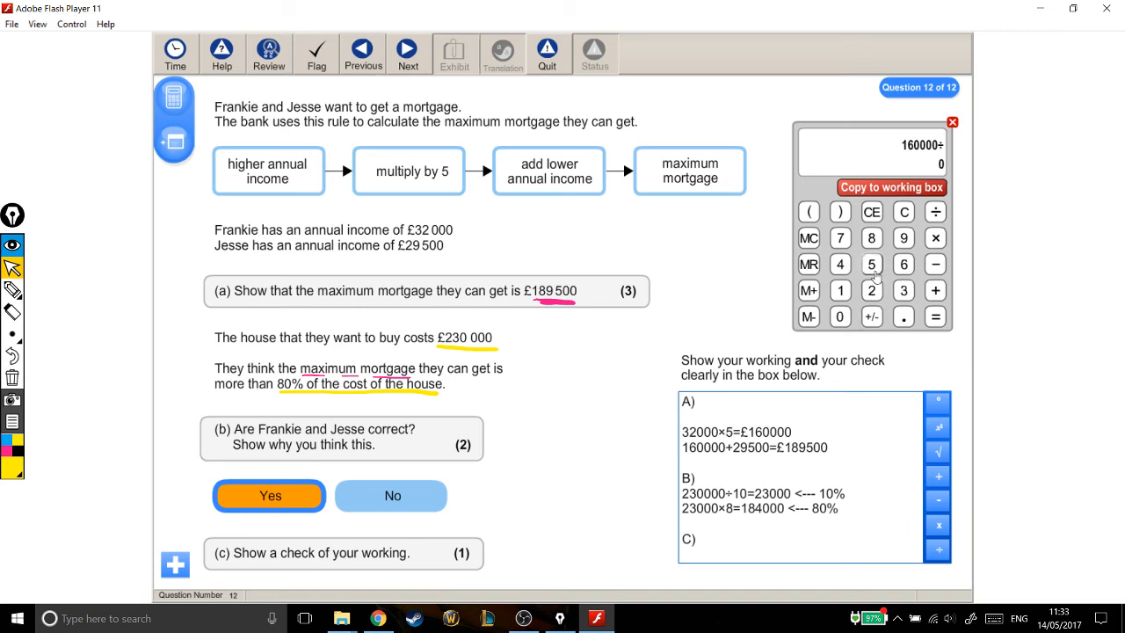
pyautogui.click(872, 264)
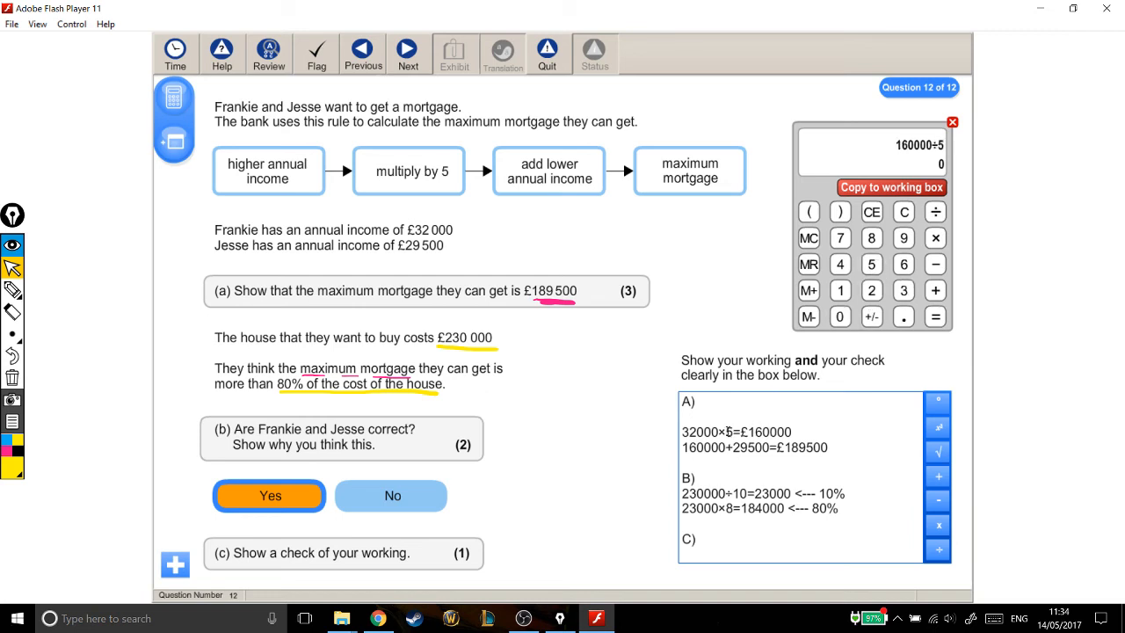
pyautogui.doubleClick(703, 432)
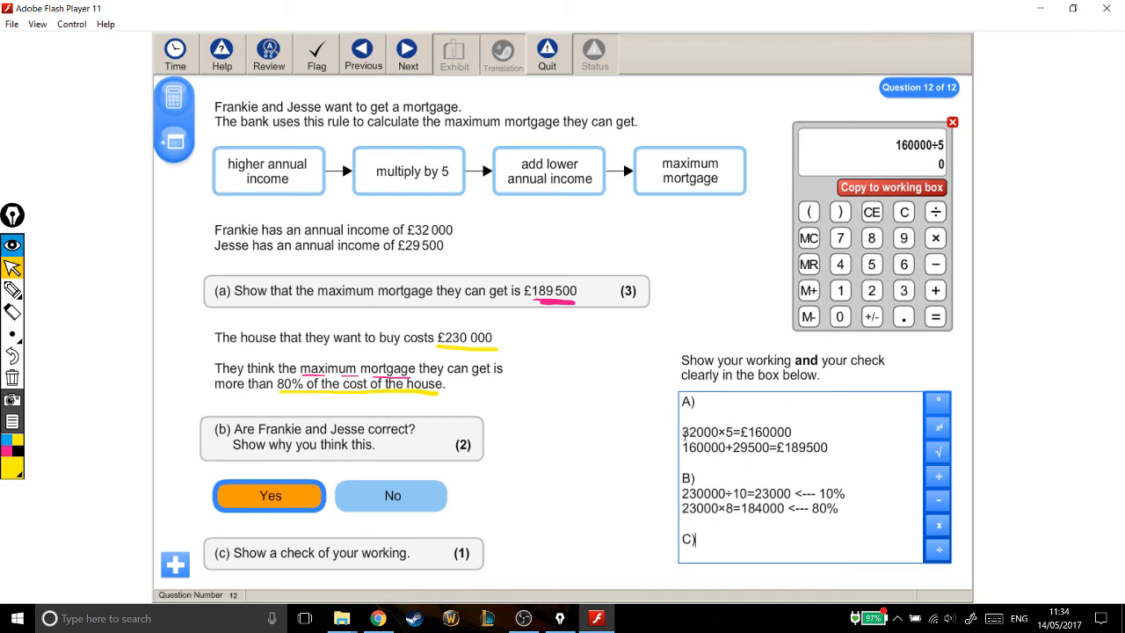
pyautogui.click(936, 316)
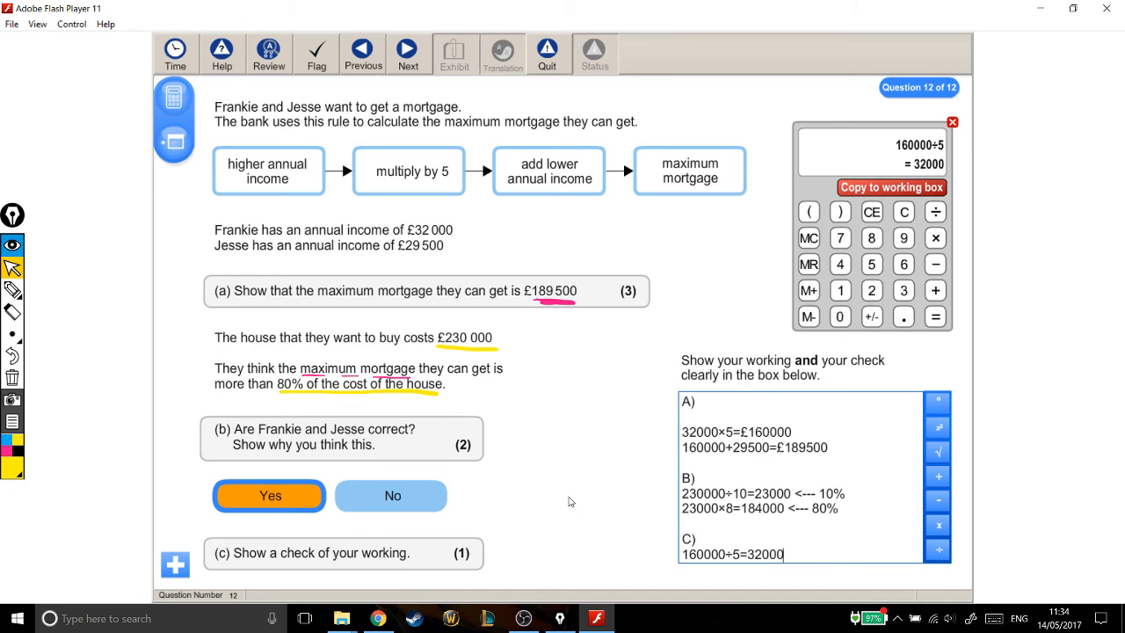
pyautogui.moveTo(579, 503)
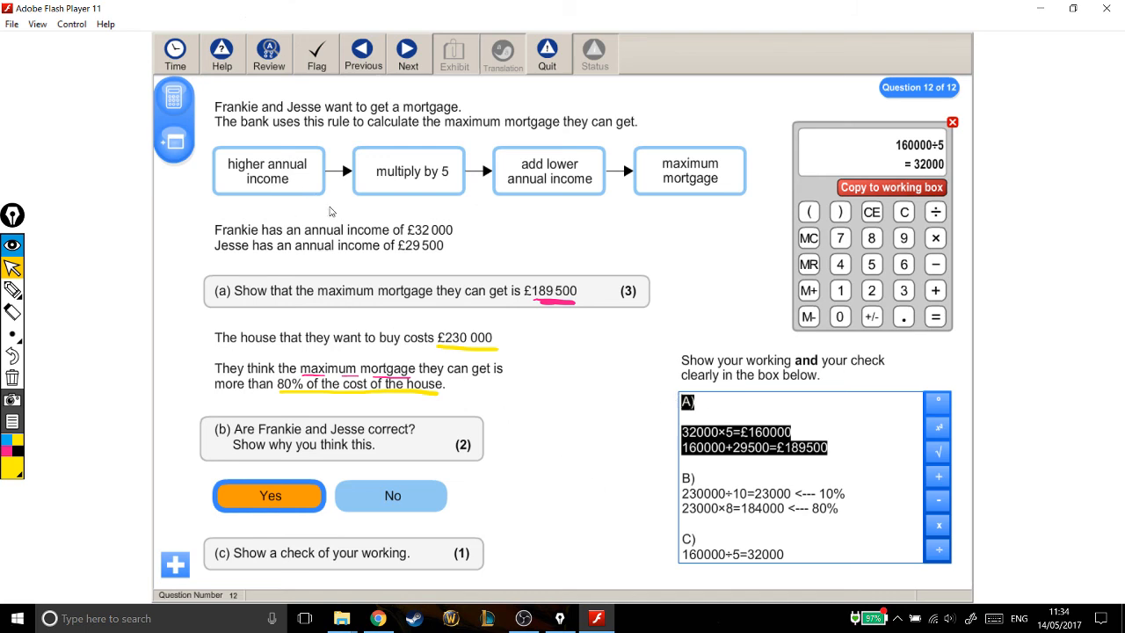
pyautogui.moveTo(448, 208)
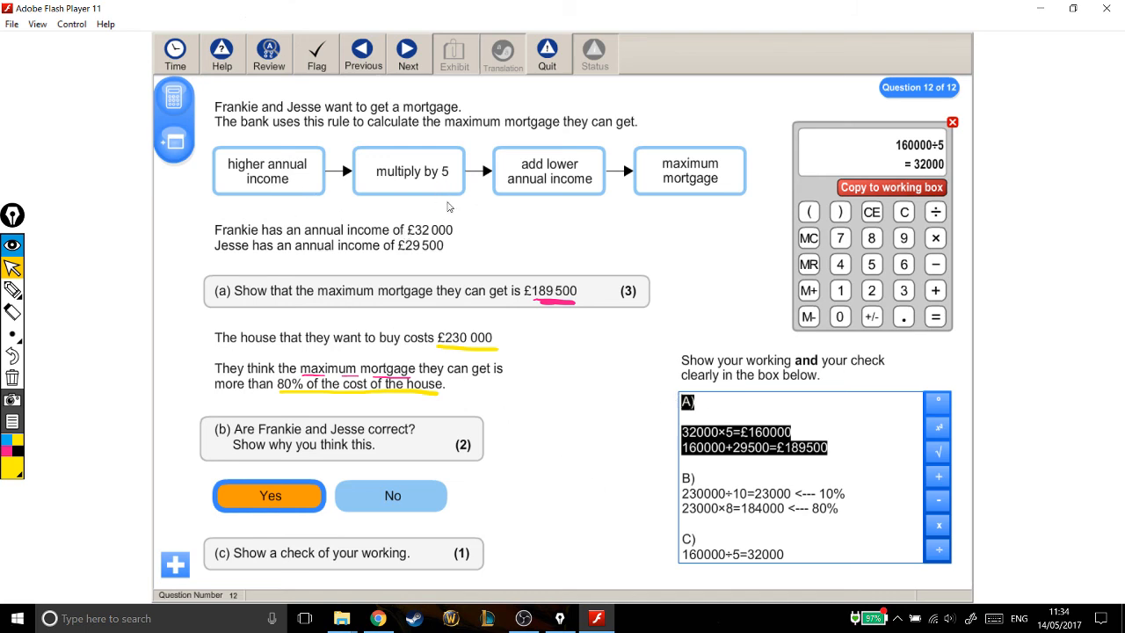
pyautogui.moveTo(578, 295)
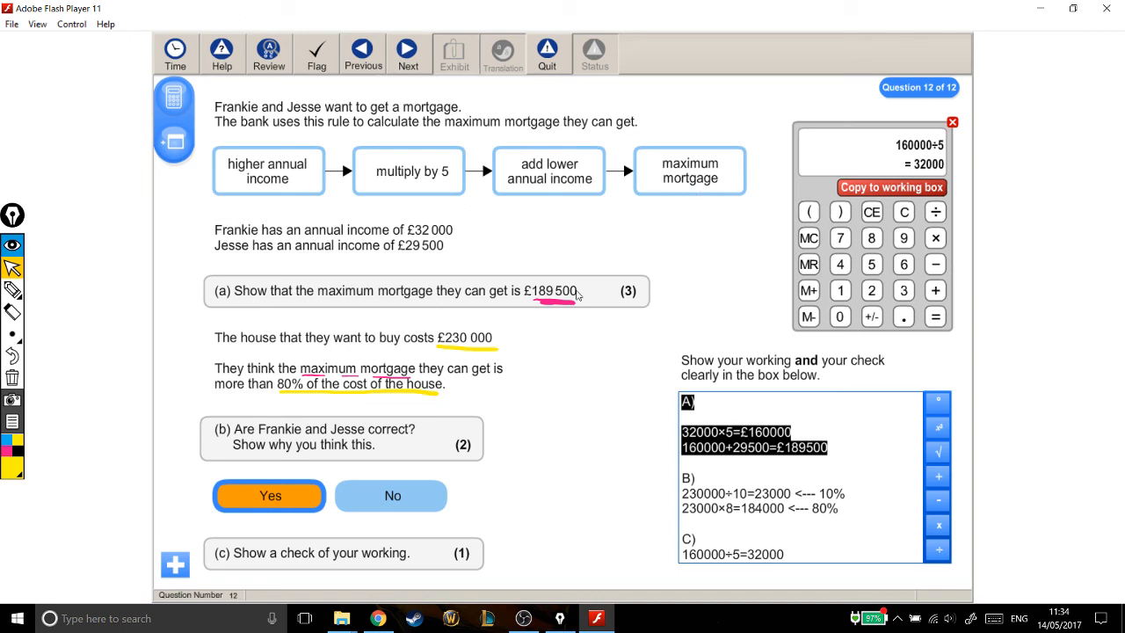
pyautogui.moveTo(582, 310)
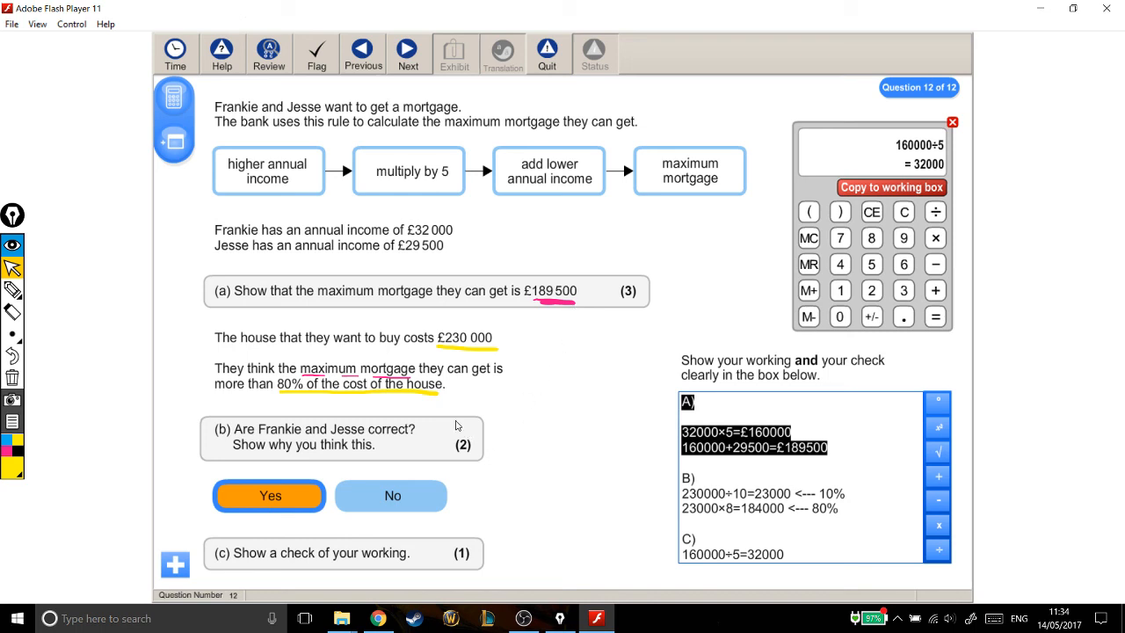
pyautogui.moveTo(464, 343)
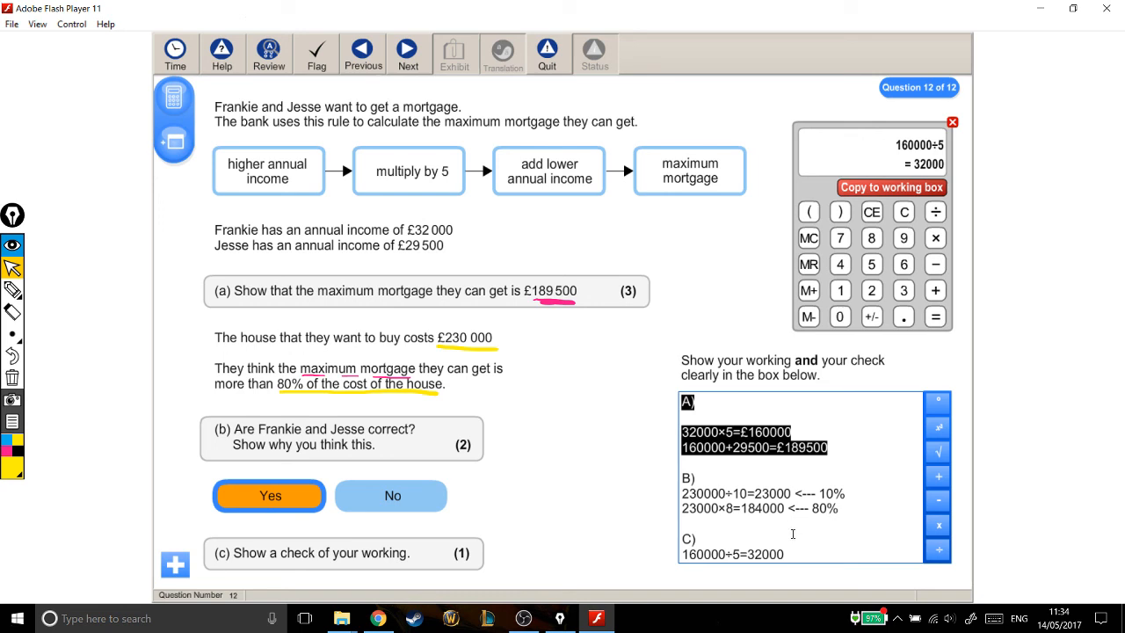
pyautogui.moveTo(763, 521)
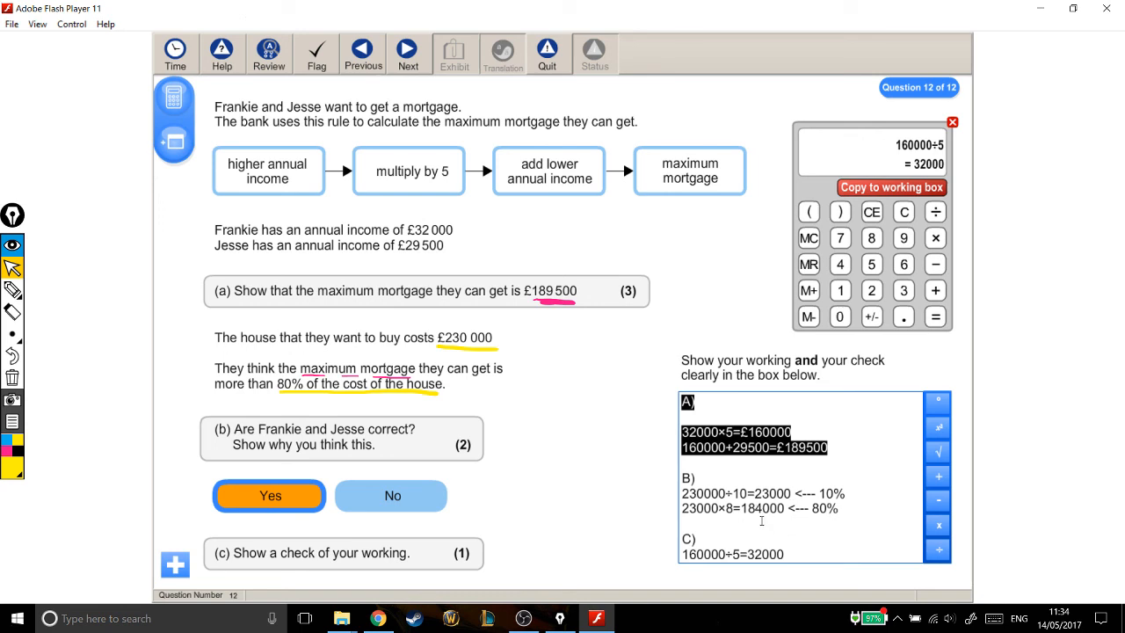